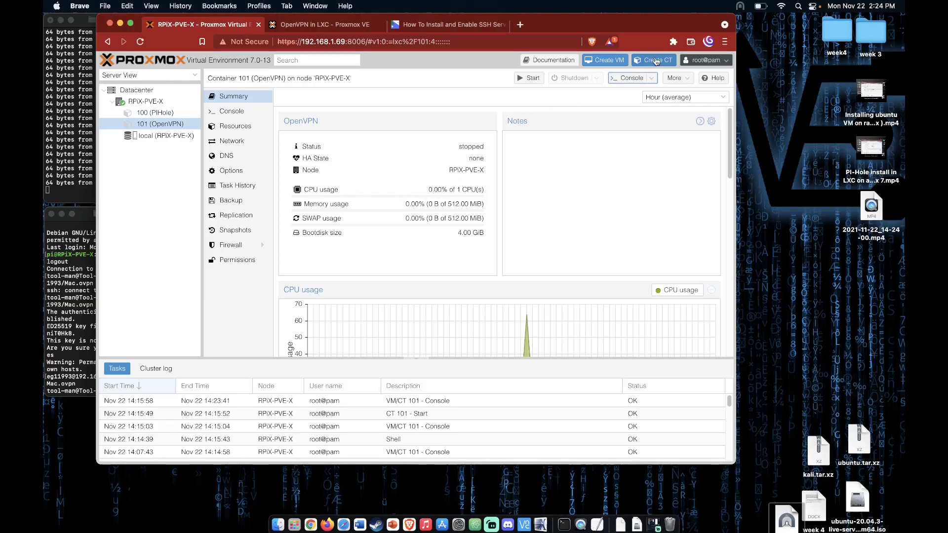
Step: Begin a new container with nesting enabled, hostname 'vpn' and a root password
left_click(653, 60)
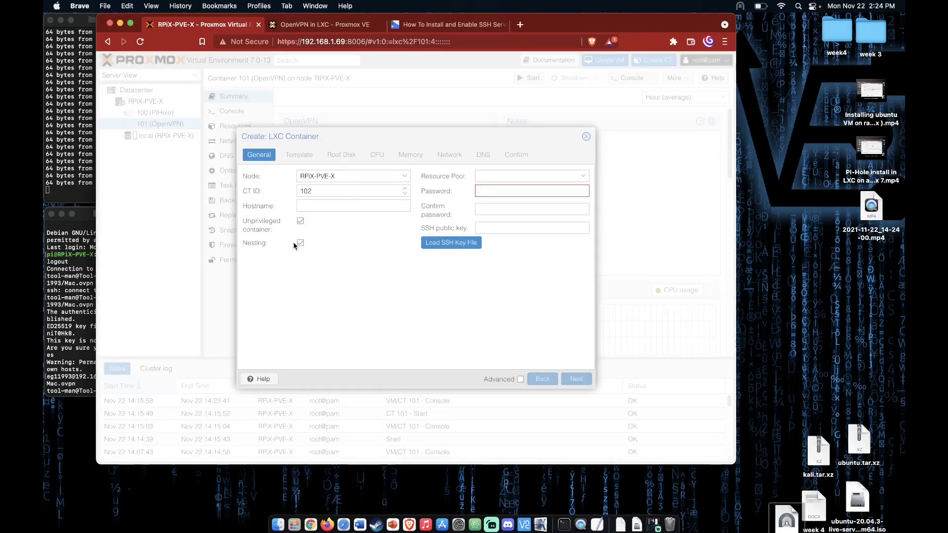
left_click(531, 190)
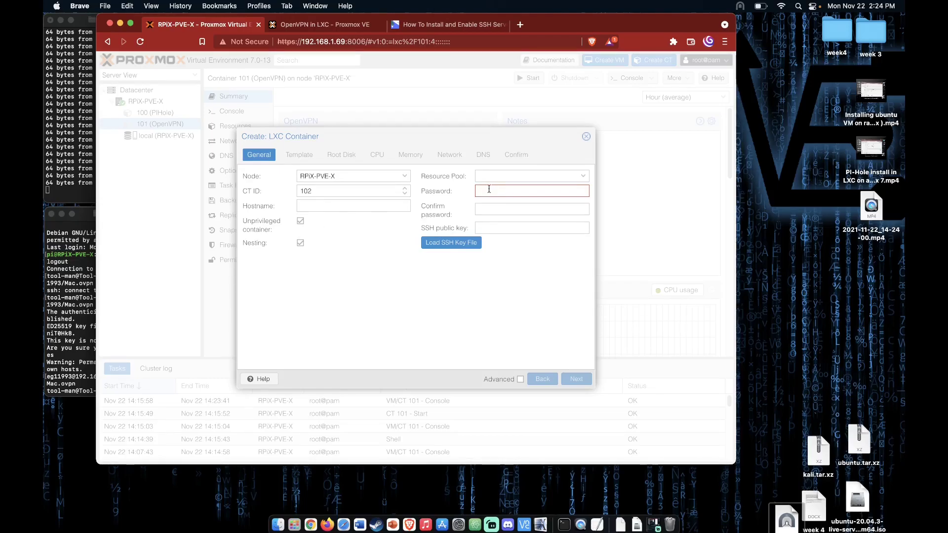
left_click(353, 205)
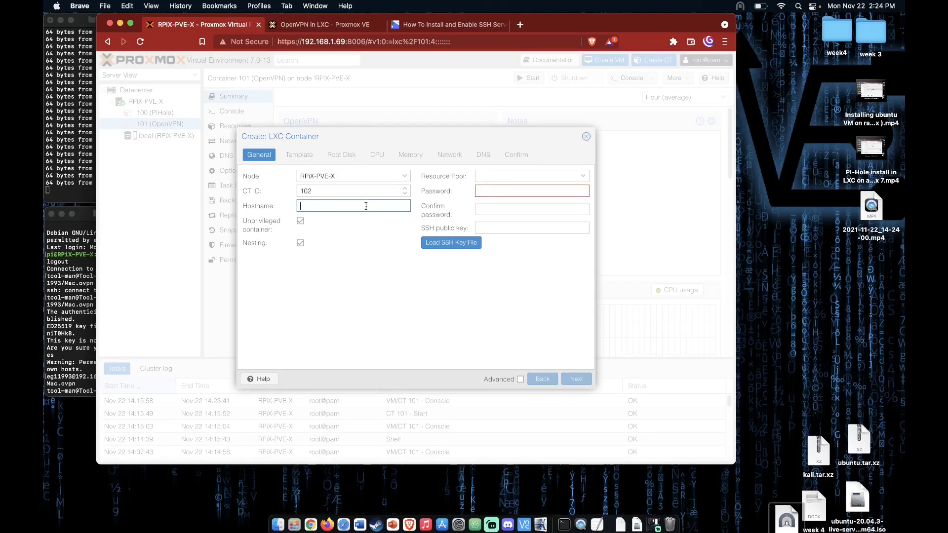
type("vpn")
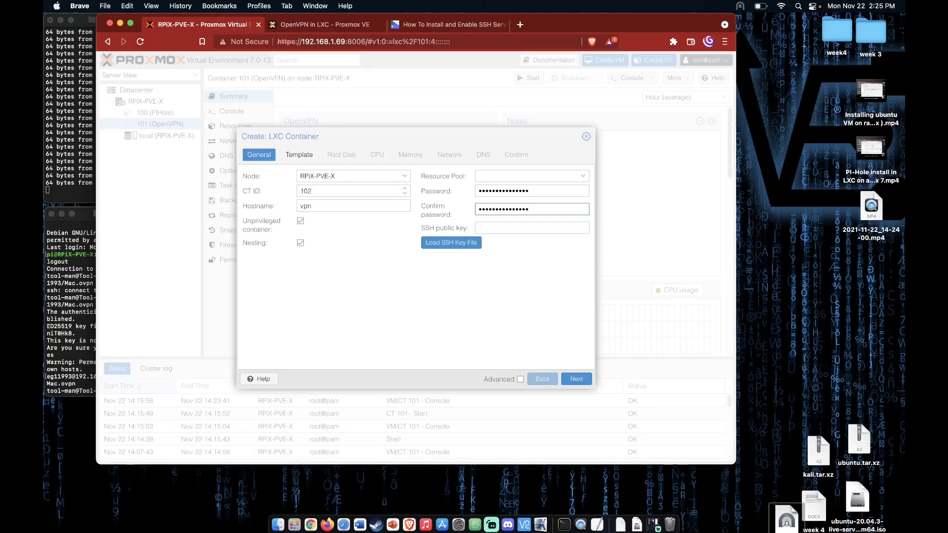
type("•")
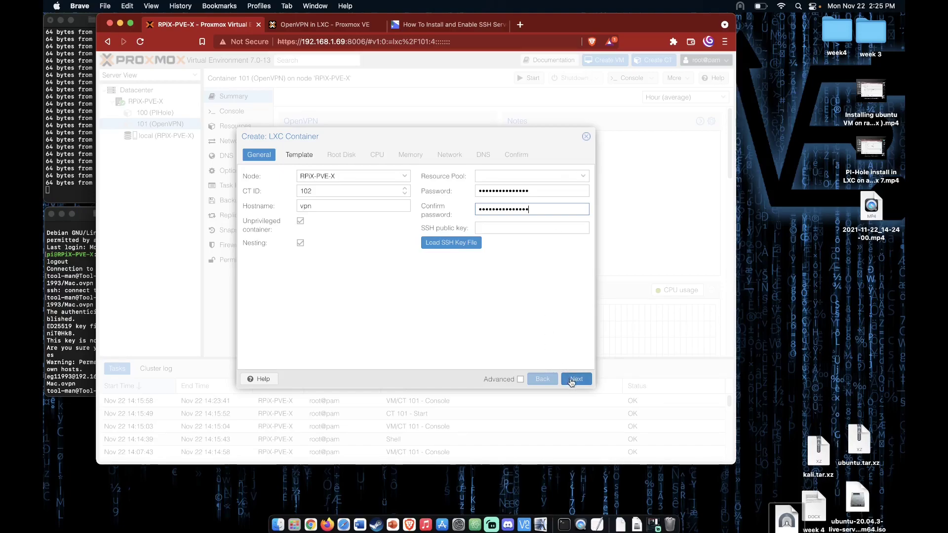
Step: Choose the ubuntu.tar.xz template and accept a 4 GiB disk, 1 core and 512 MiB memory
left_click(575, 379)
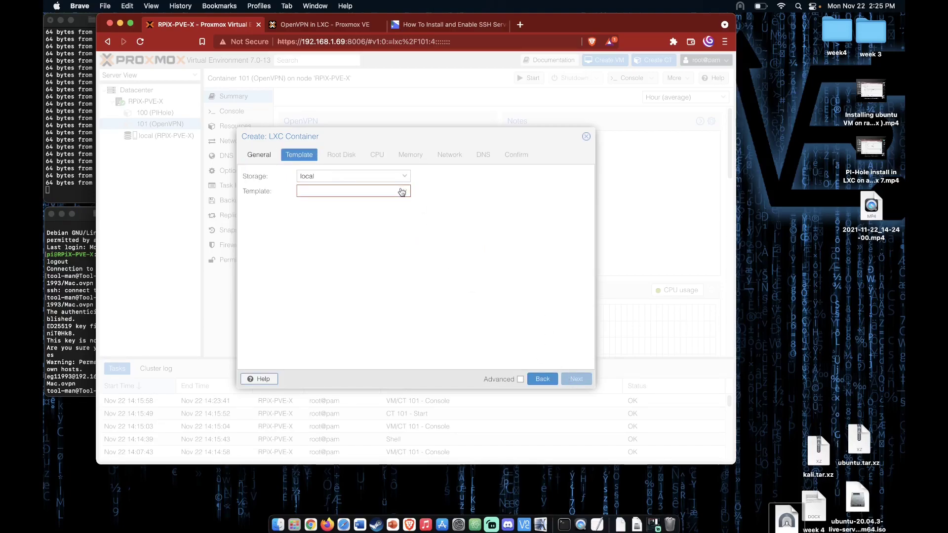
left_click(354, 191)
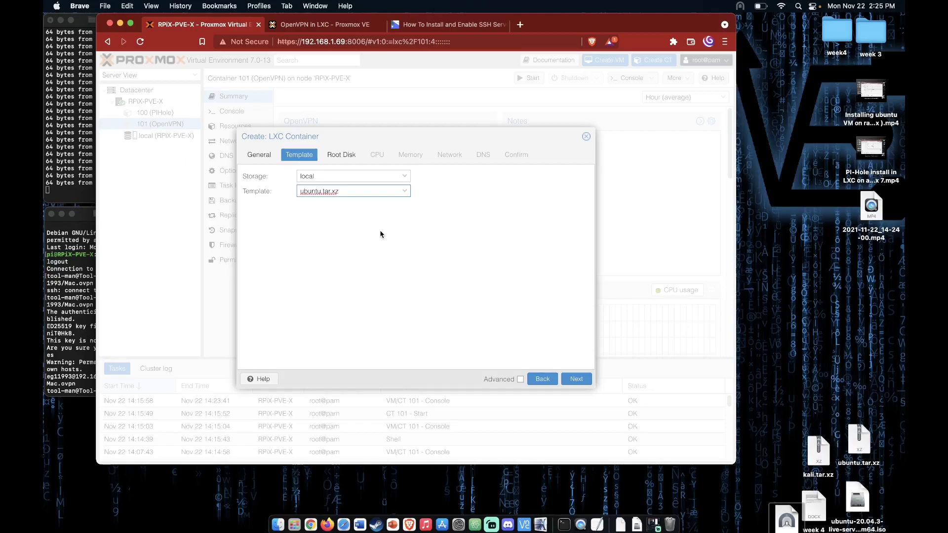
mouse_move(471, 340)
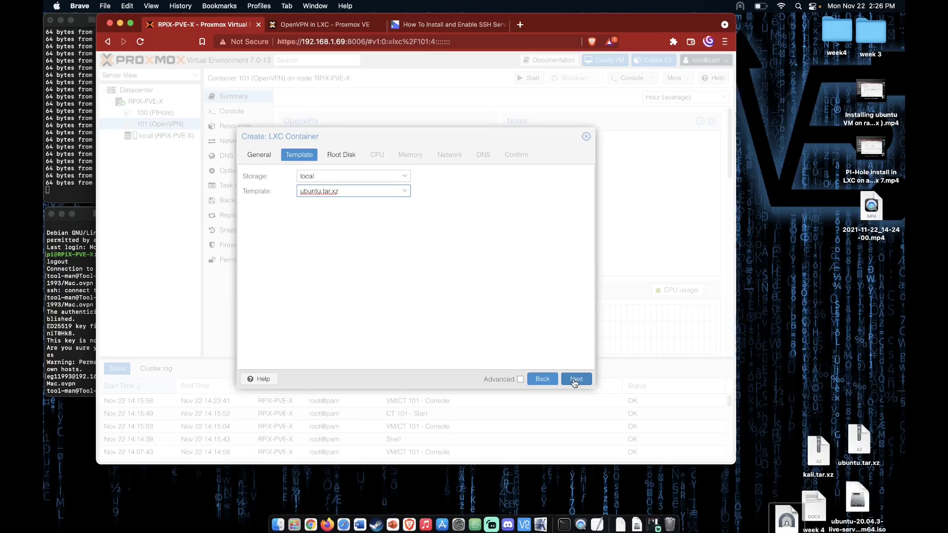
left_click(575, 379)
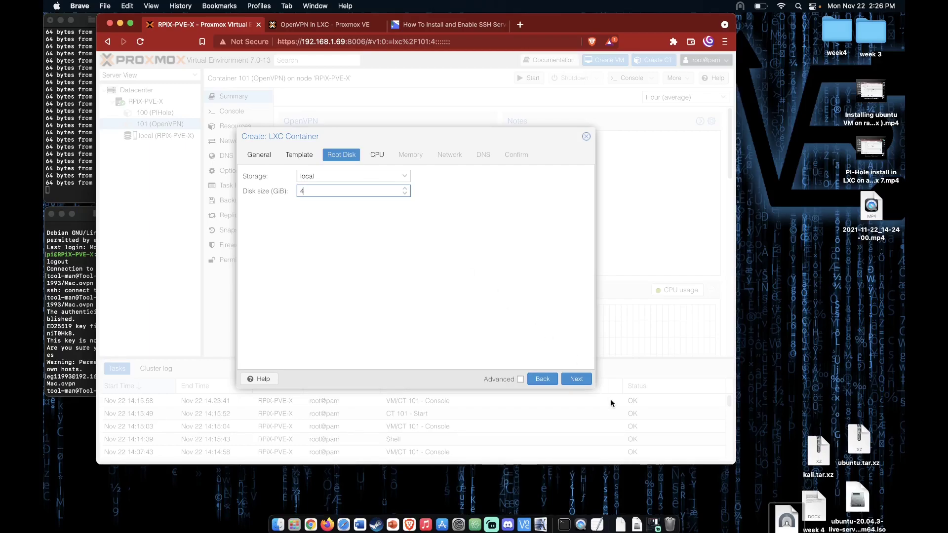
left_click(574, 378)
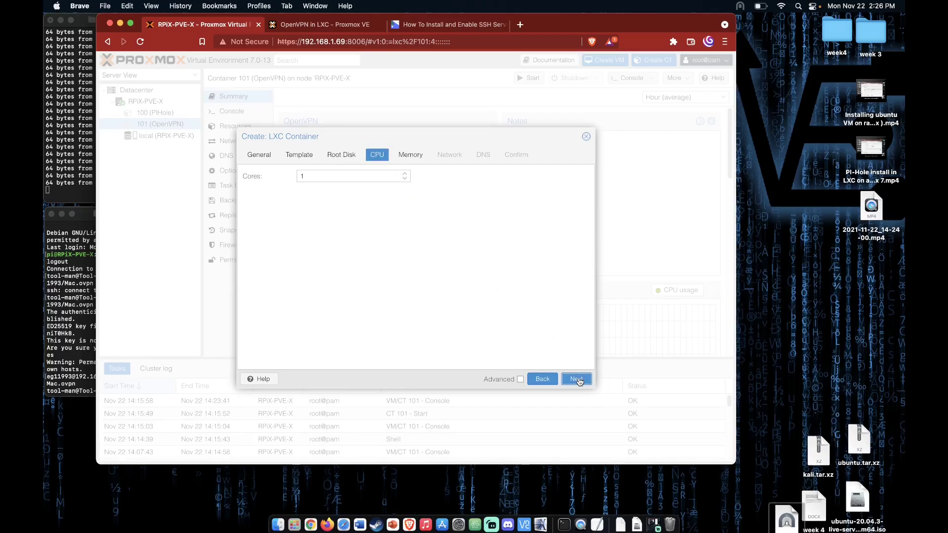
left_click(576, 378)
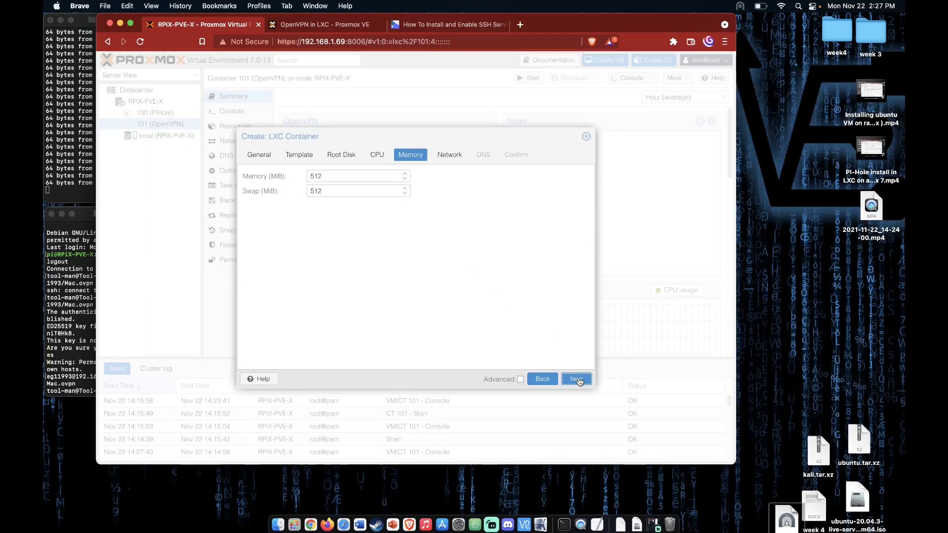
left_click(574, 378)
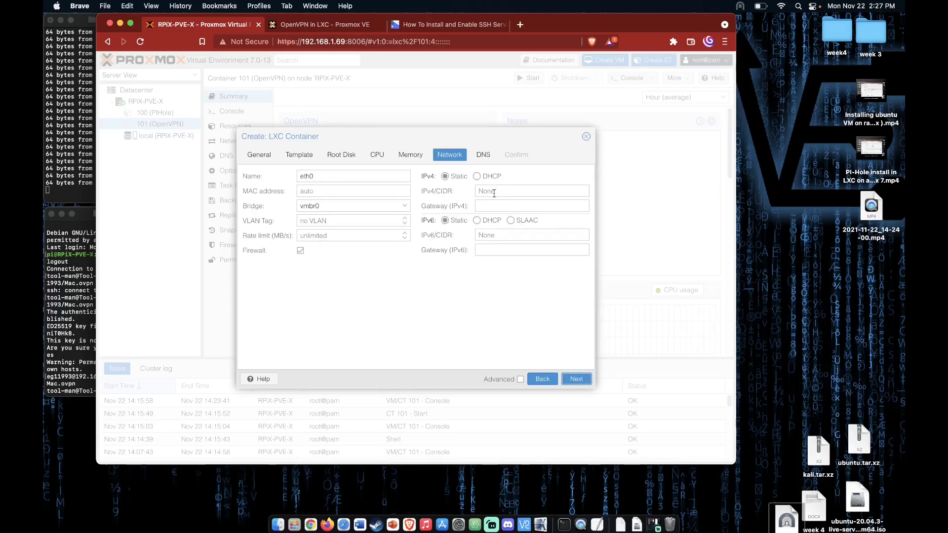
Step: Assign static IPv4 192.168.1.203/24 with gateway 192.168.1.254 and continue to DNS
left_click(531, 191)
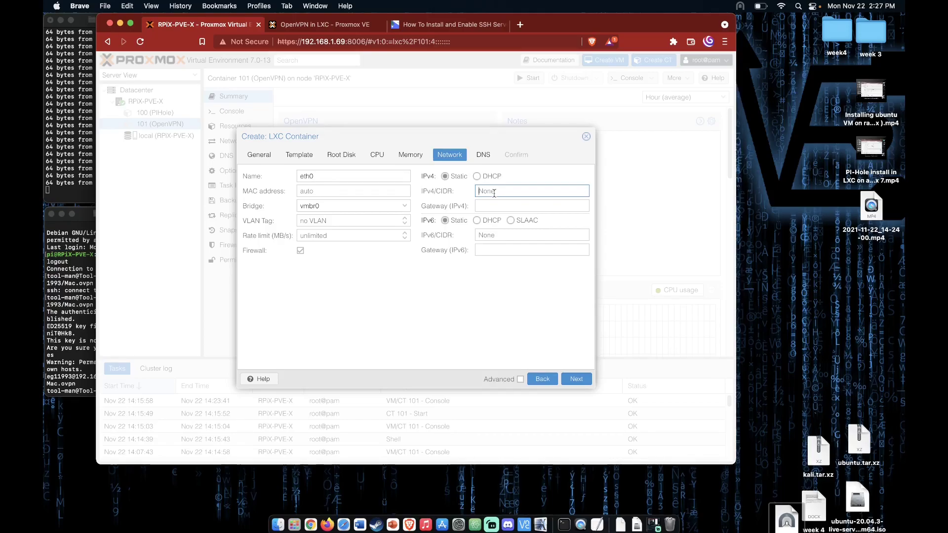
type("192.168.1.203/2")
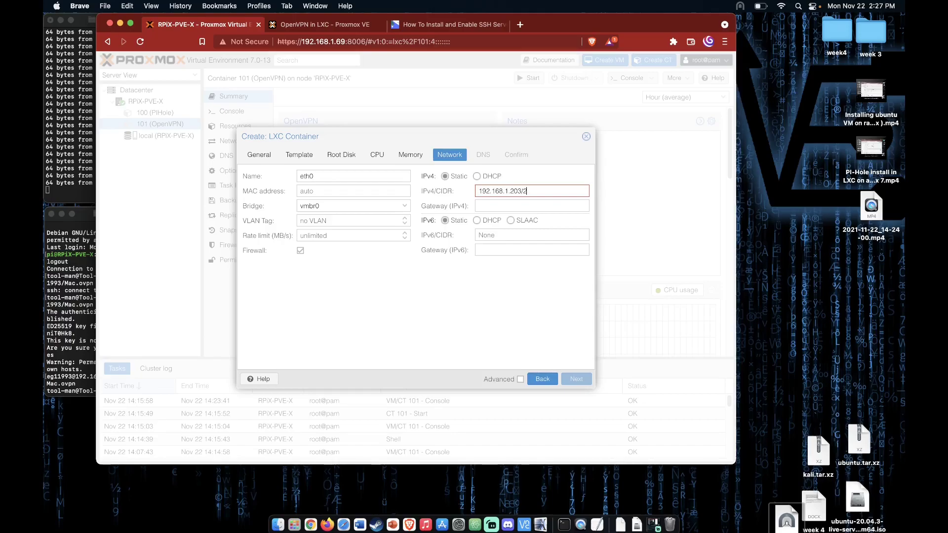
type("4")
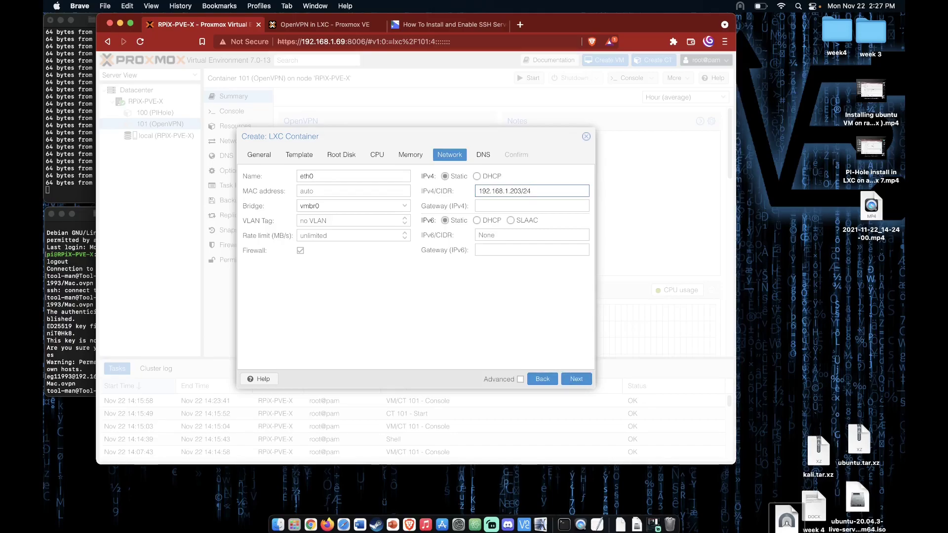
left_click(531, 205)
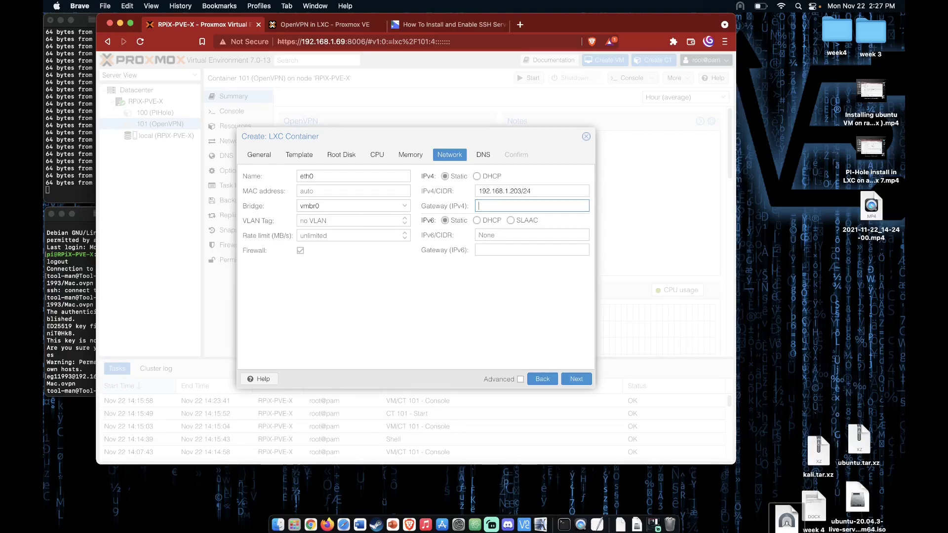
type("192.168.1.254")
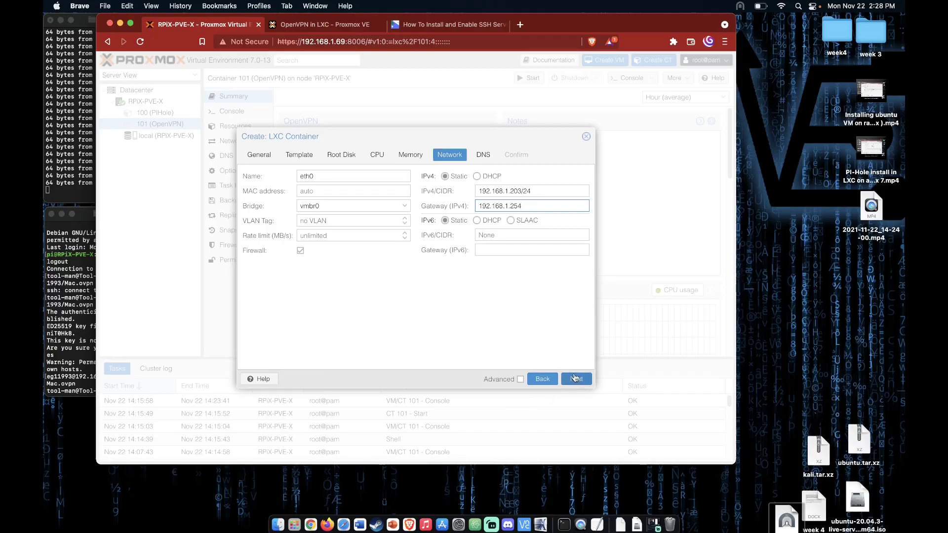
left_click(574, 379)
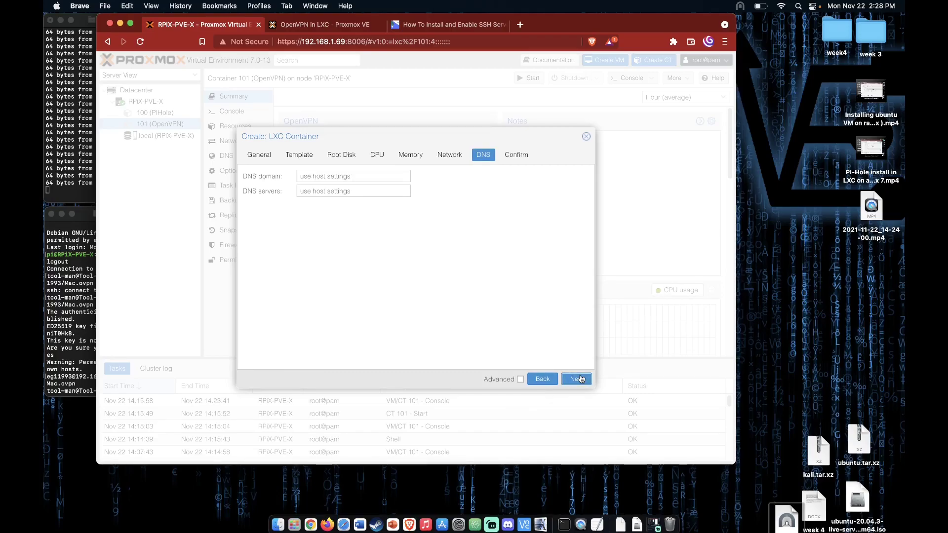
Step: Confirm and finish creating container 102 (vpn), then view the RPiX-PVE-X node overview
left_click(576, 378)
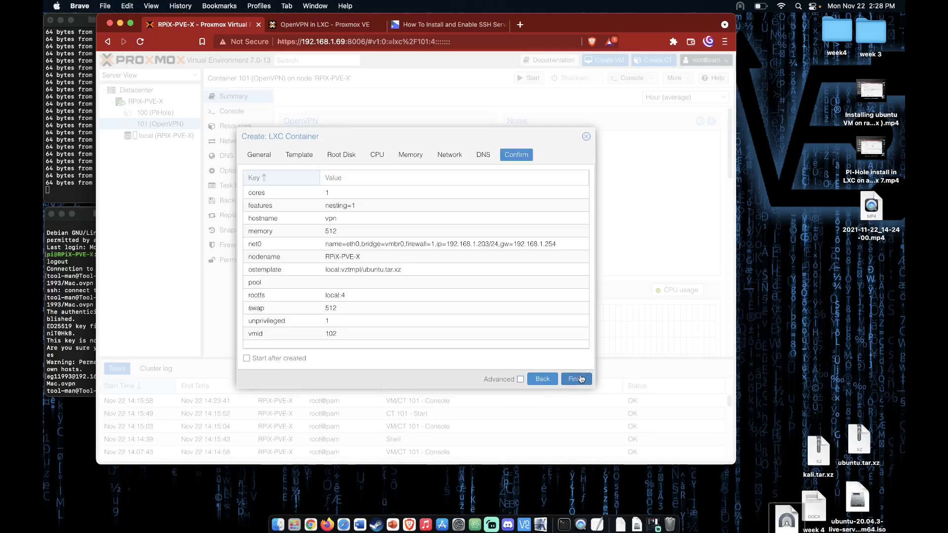
left_click(574, 379)
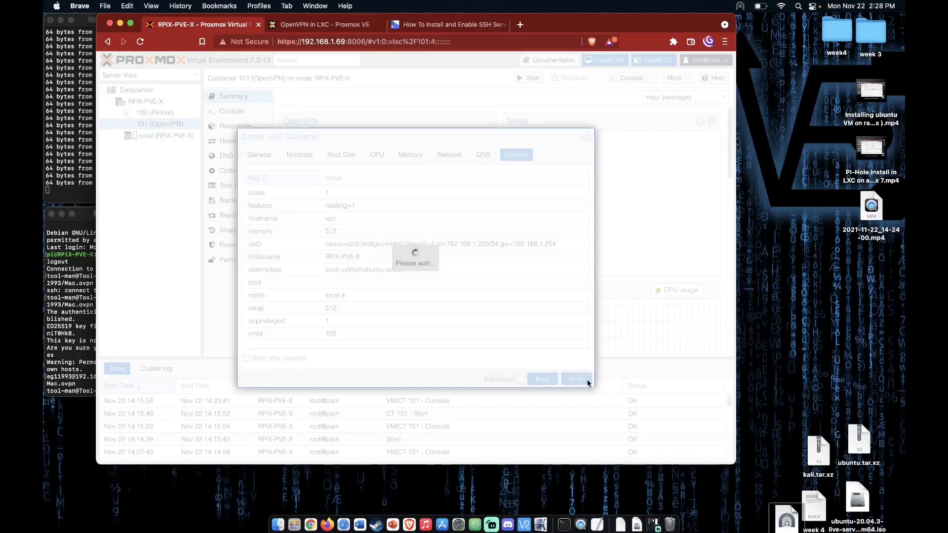
left_click(575, 378)
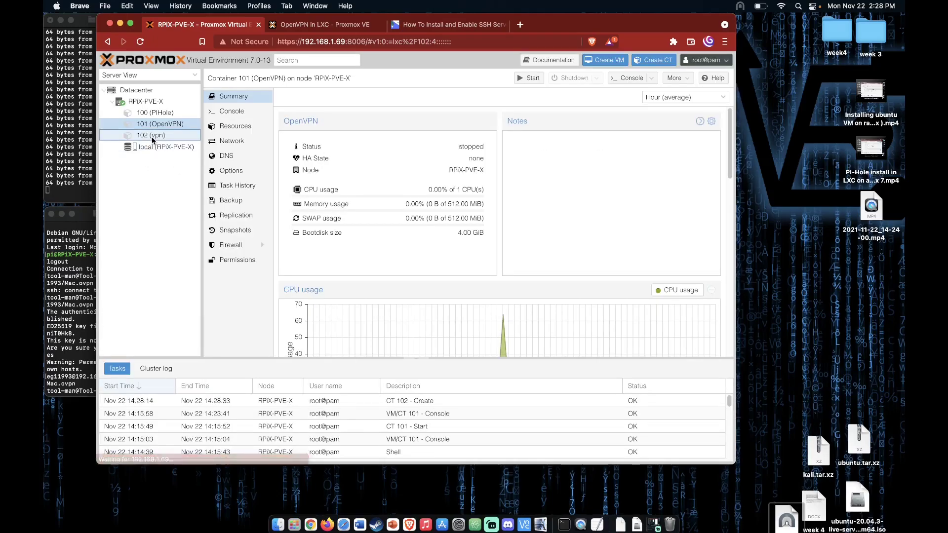
left_click(154, 136)
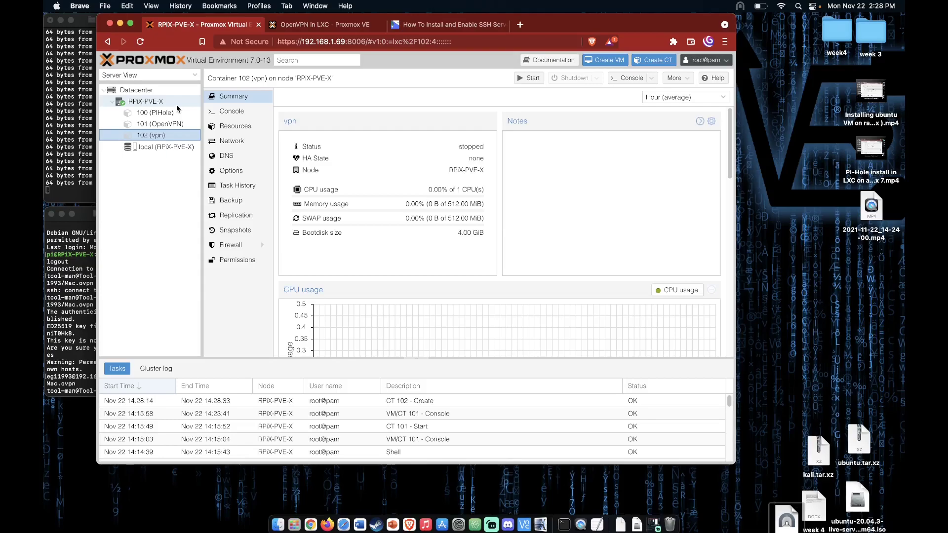
left_click(145, 100)
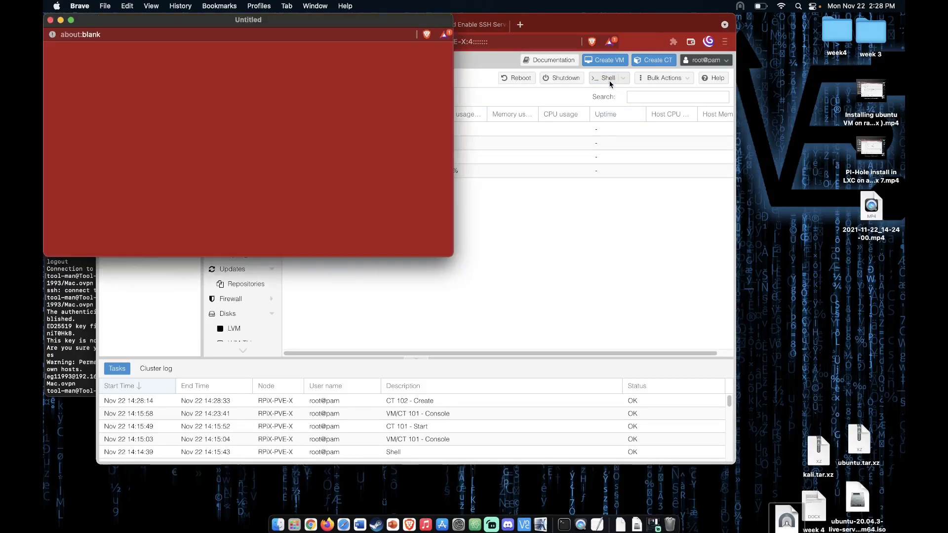
Step: Open a root shell on the RPiX-PVE-X host and keep the OpenVPN in LXC guide alongside
left_click(607, 77)
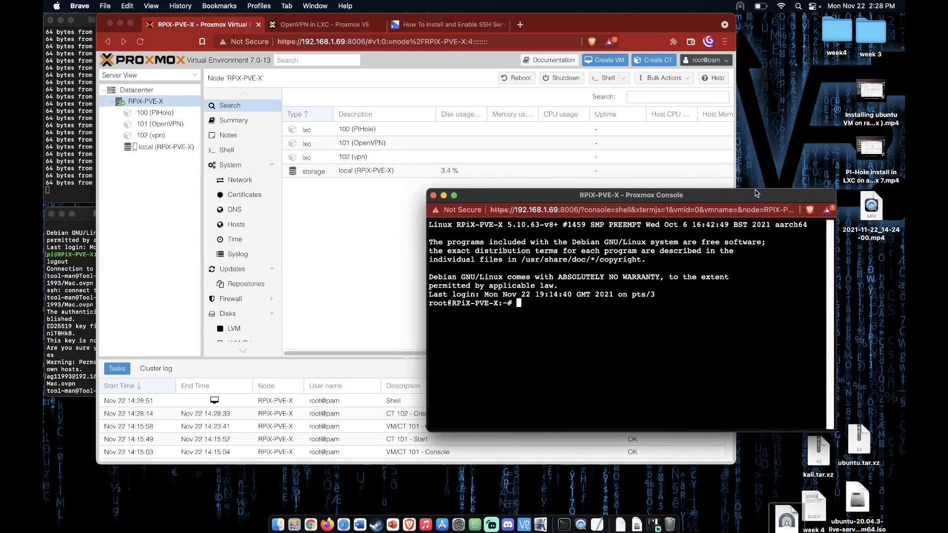
mouse_move(743, 196)
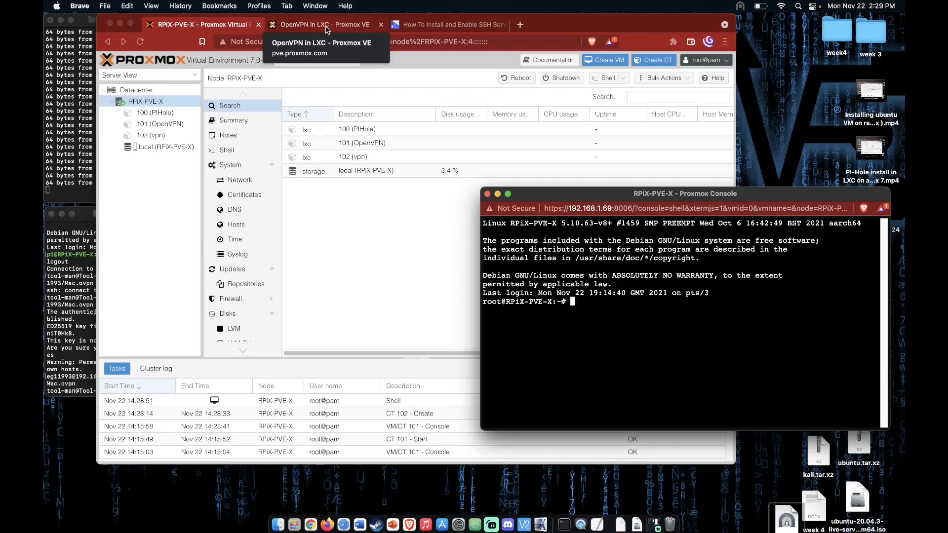
left_click(324, 24)
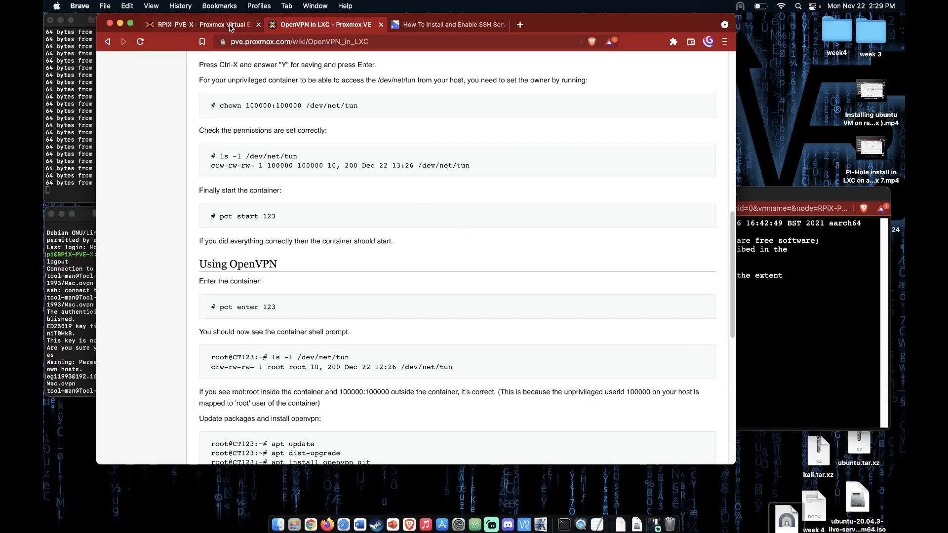
left_click(199, 24)
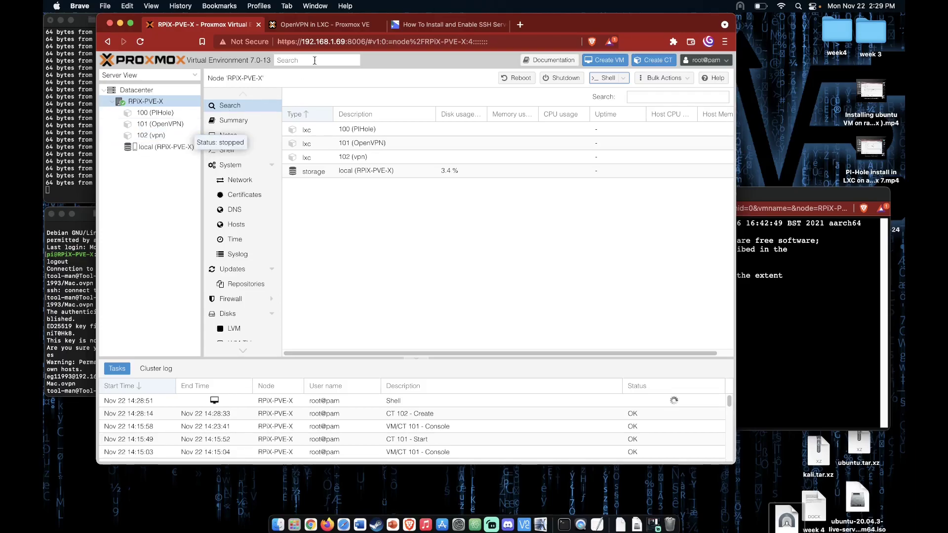
left_click(324, 25)
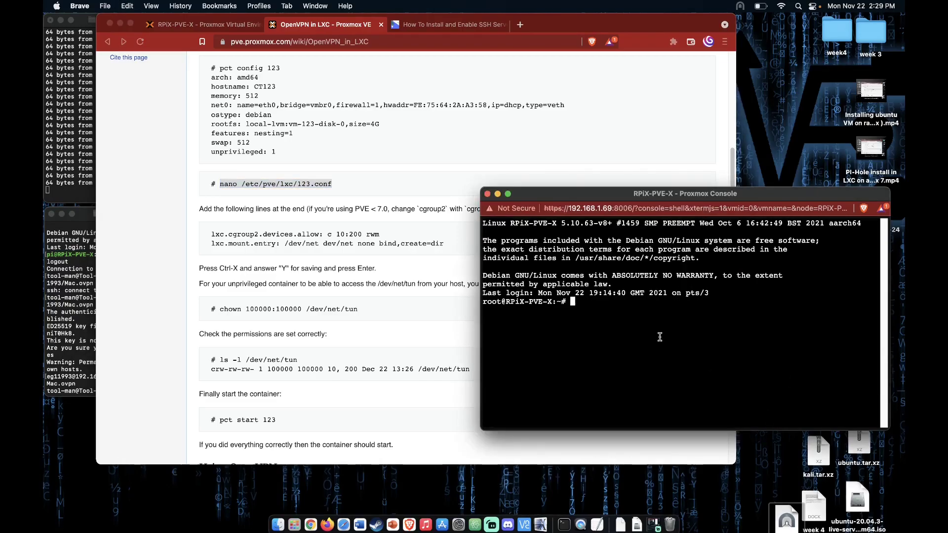
Step: Edit /etc/pve/lxc/102.conf in nano to add the tun device-allow and mount lines, and save
type("nano /etc/pve/lxc/123.conf")
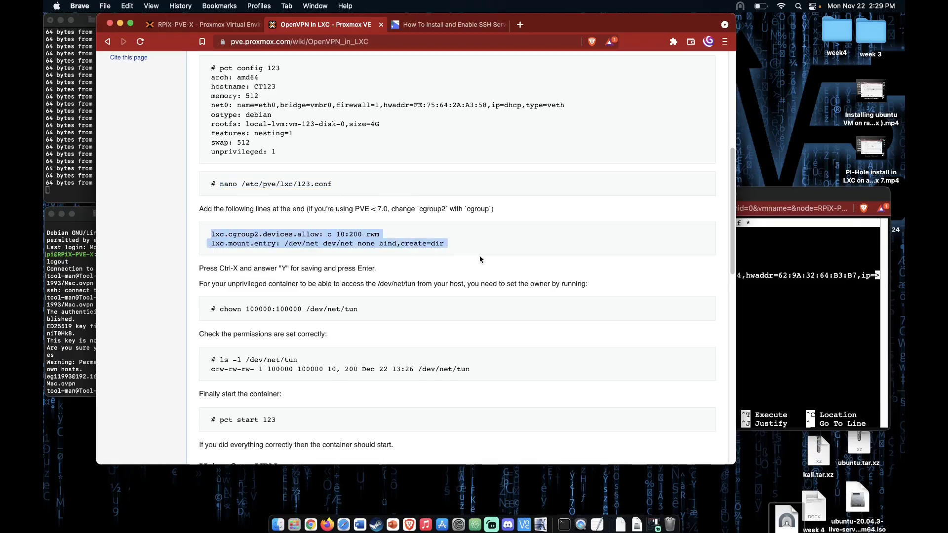
mouse_move(797, 376)
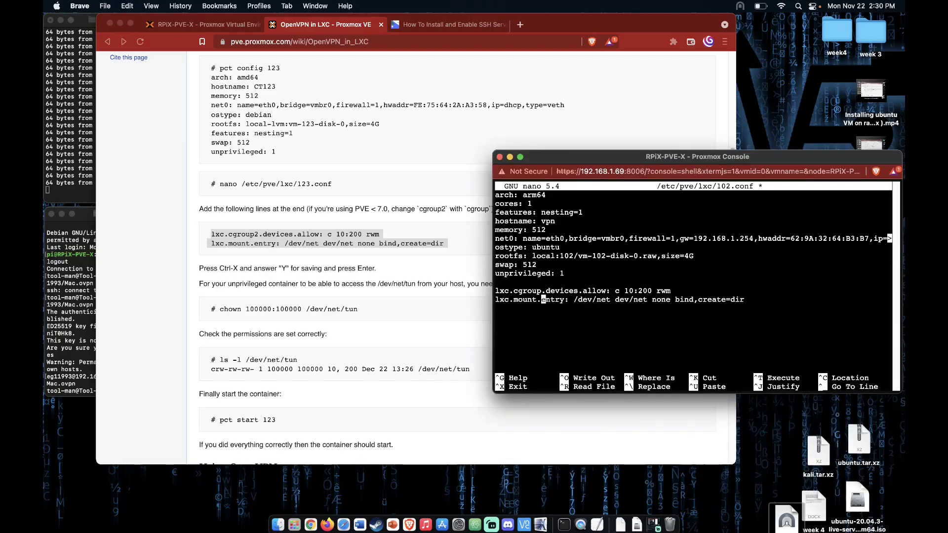
key("ctrl+x")
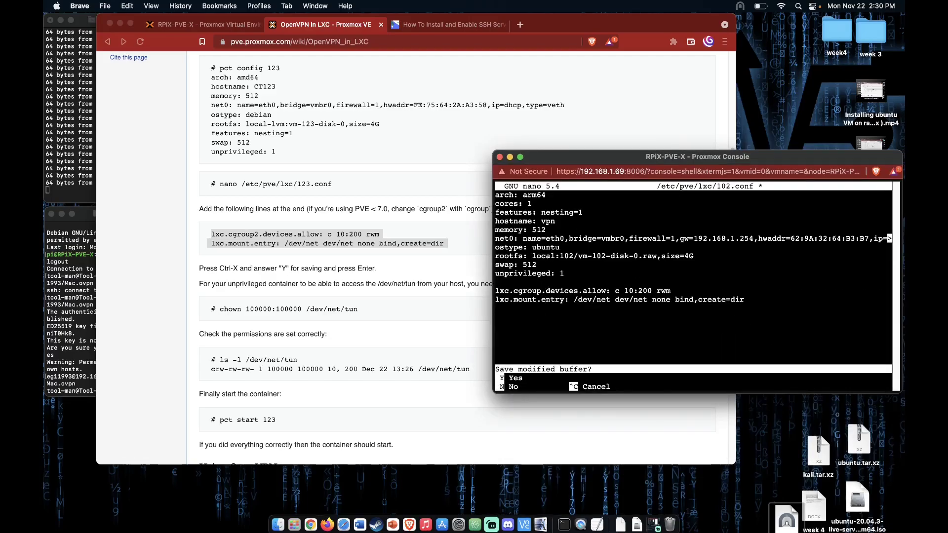
key("y")
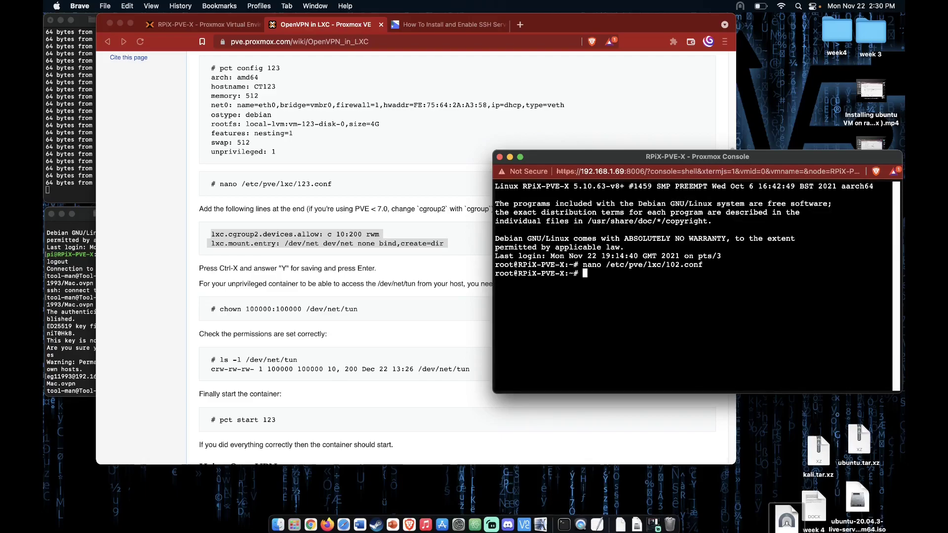
mouse_move(445, 335)
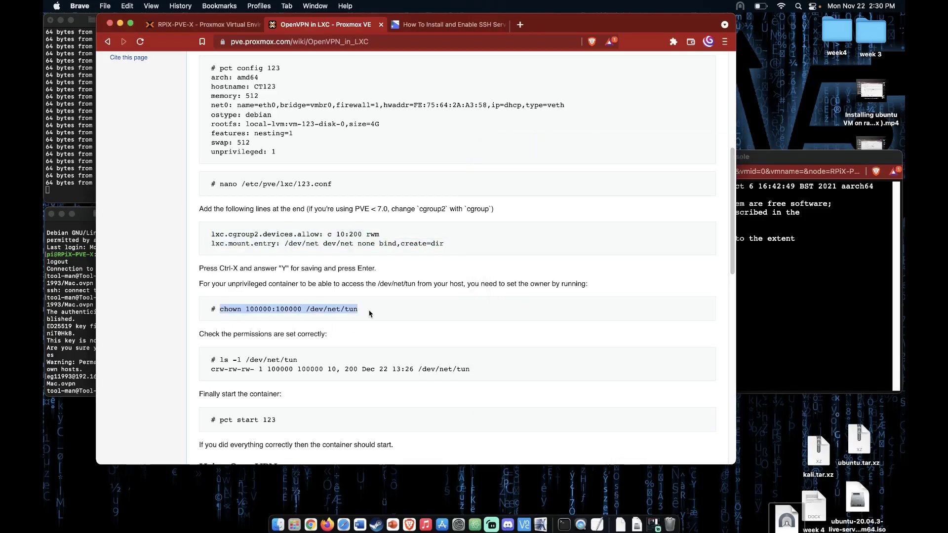
mouse_move(777, 346)
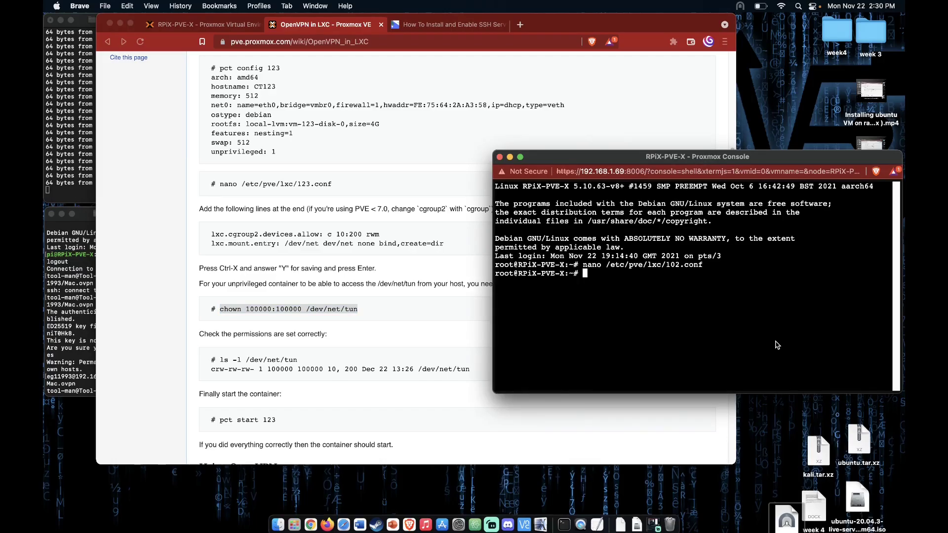
Step: Set /dev/net/tun ownership to 100000:100000, verify with ls -l, then return to the vpn container summary
type("chown 100000:100000 /dev/net/tun")
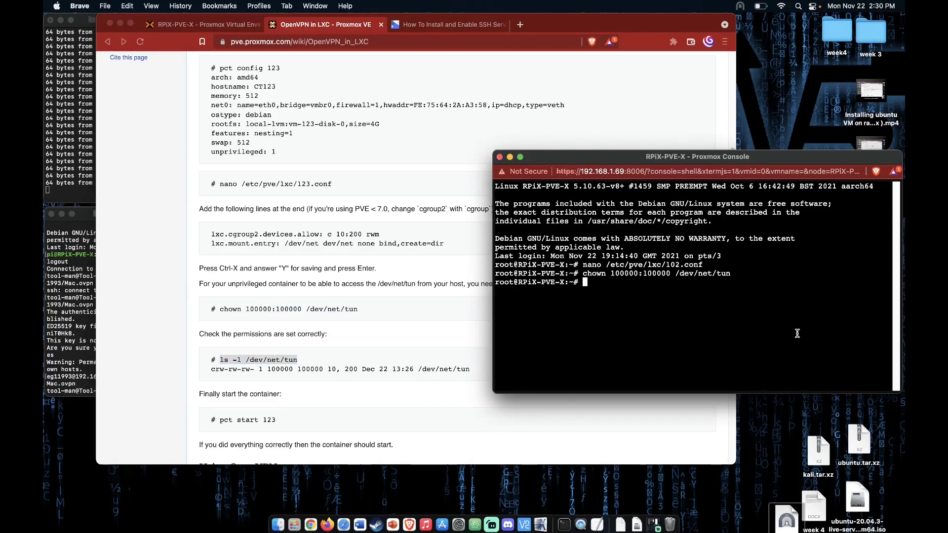
mouse_move(584, 328)
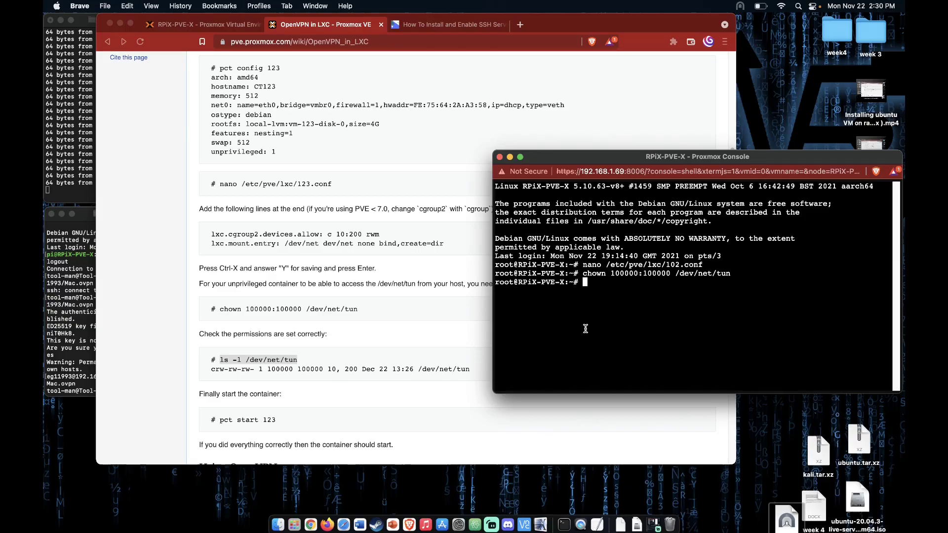
type("ls -l /dev/net/tun")
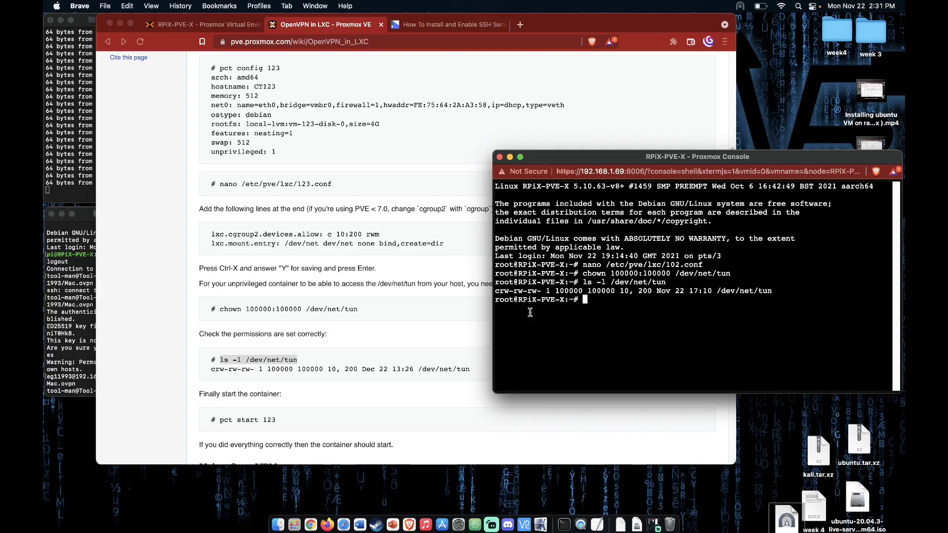
scroll("down", 3)
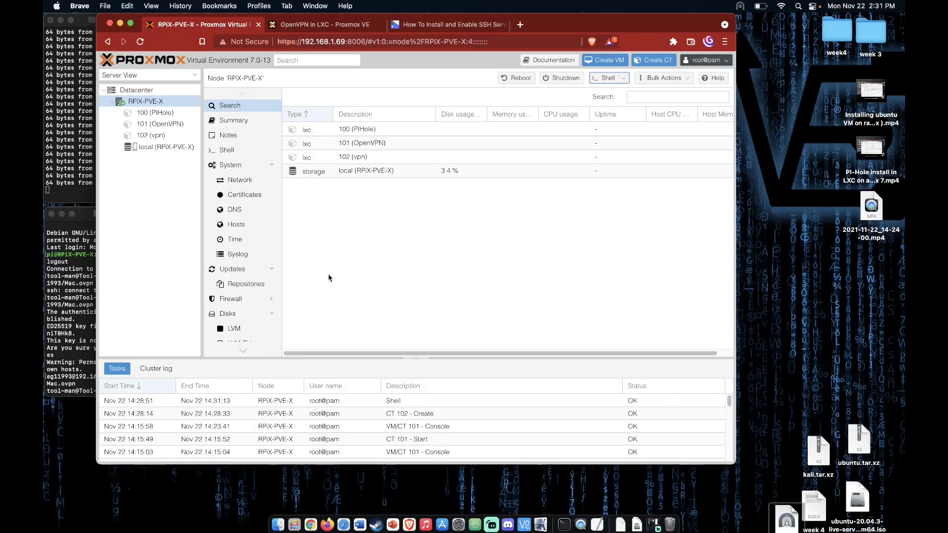
left_click(151, 135)
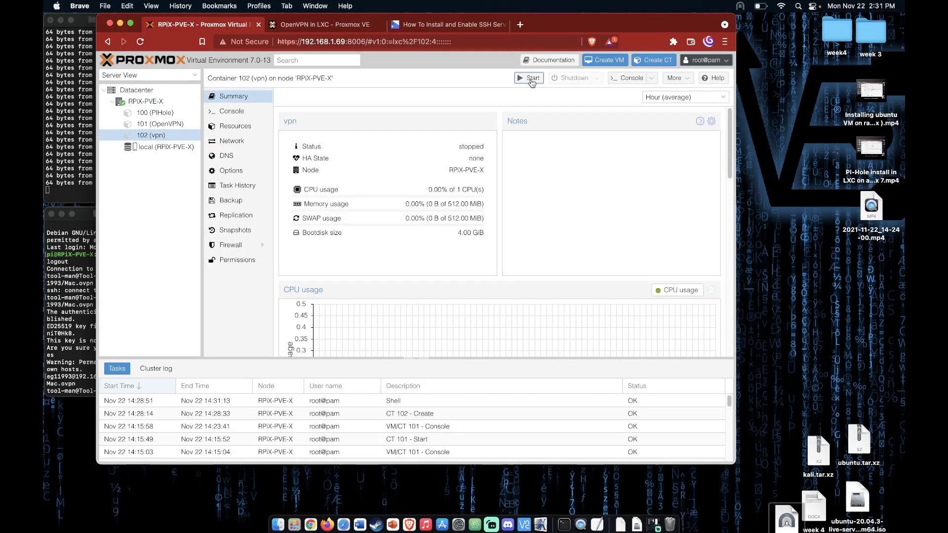
Step: Start container 102 (vpn) and log into its console as root
left_click(528, 77)
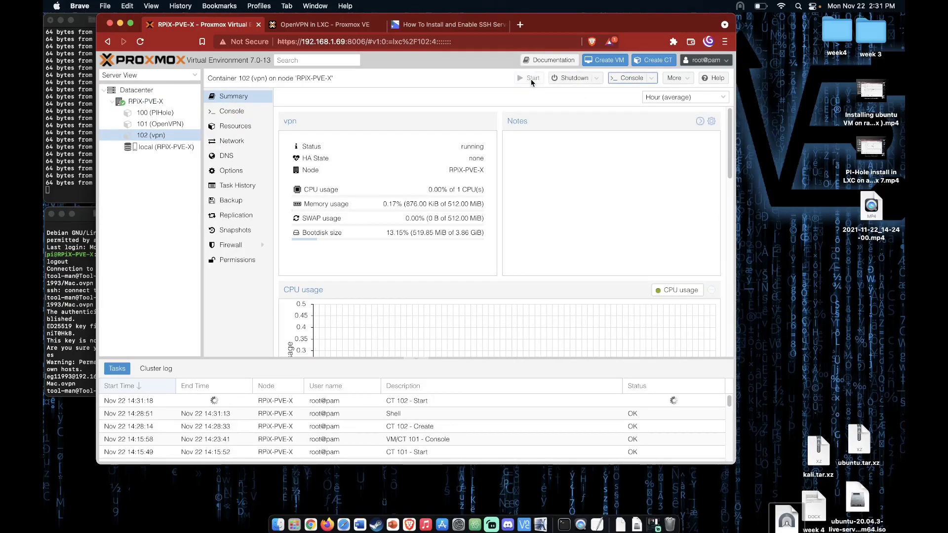
left_click(629, 77)
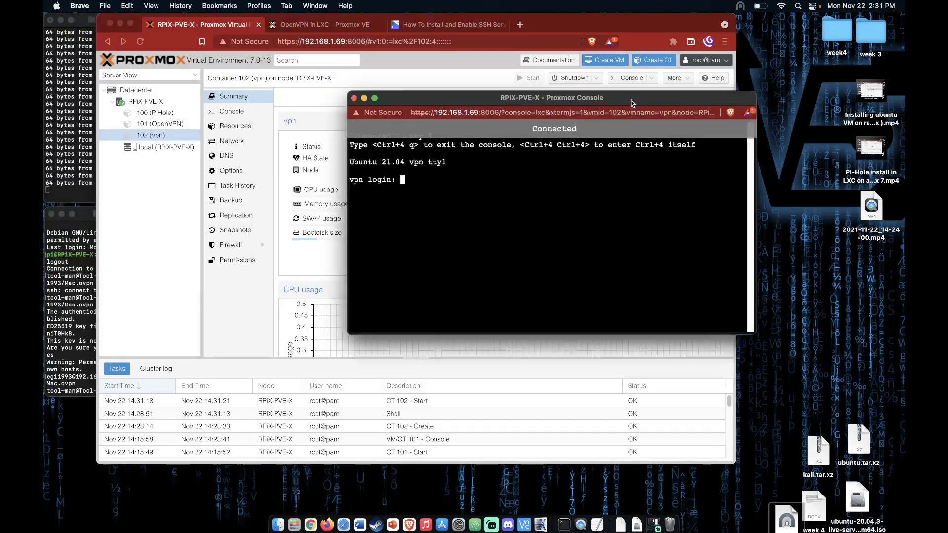
type("root")
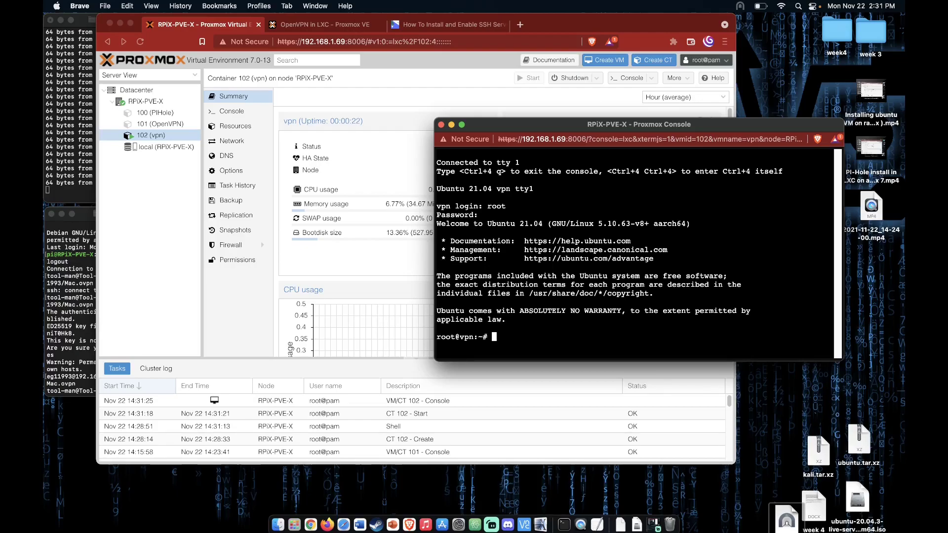
Step: Create user 've', add it to the sudo group and switch to it
type("adduser ve")
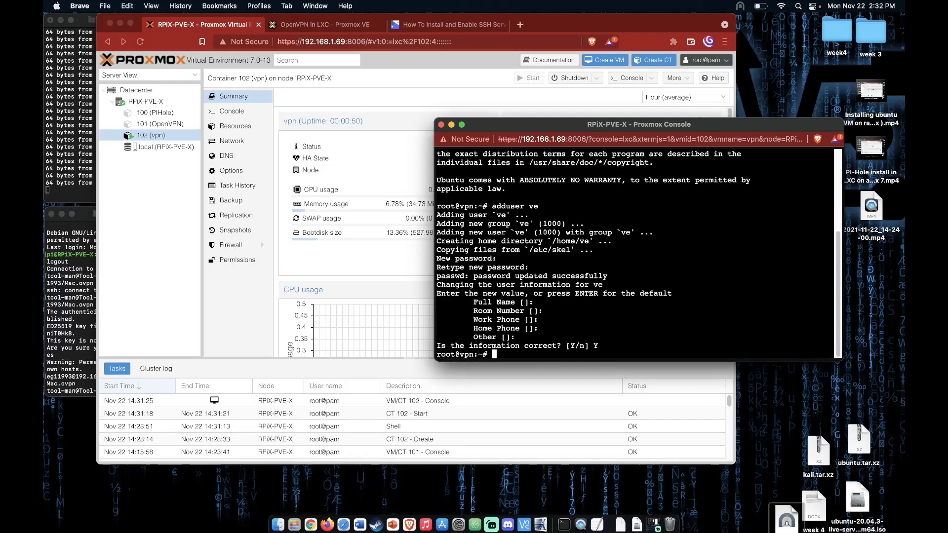
type("adduser ve")
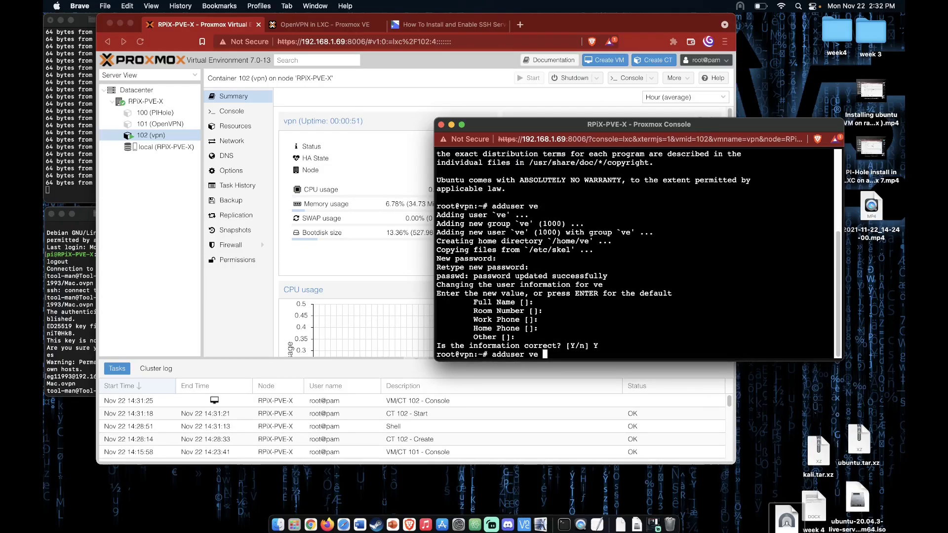
type("sudo")
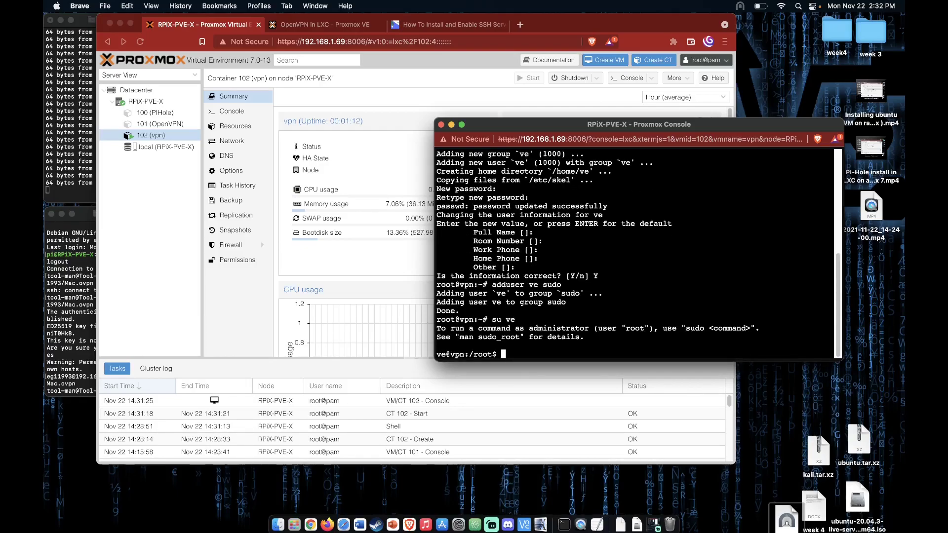
Step: Lock the root password with 'sudo passwd -l root' and regain a root shell via 'sudo -s'
type("sudo")
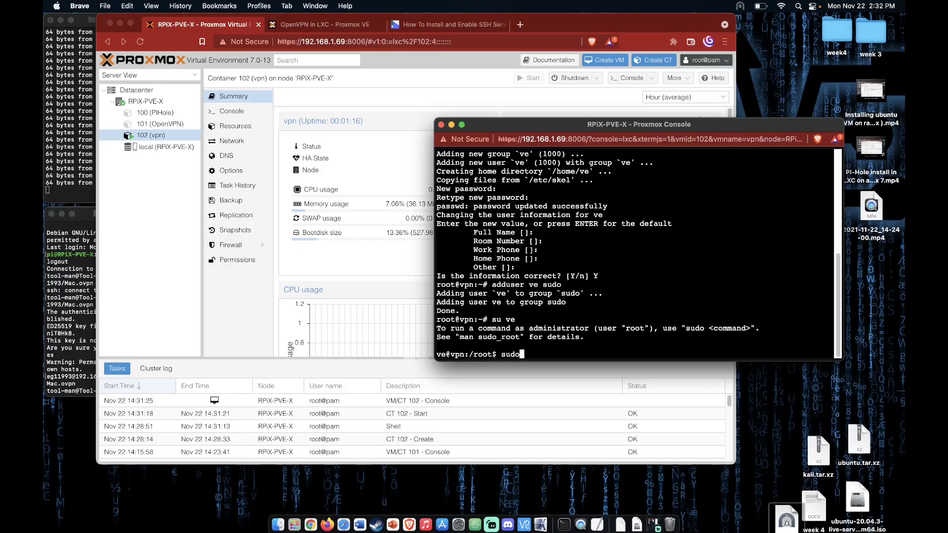
type("p")
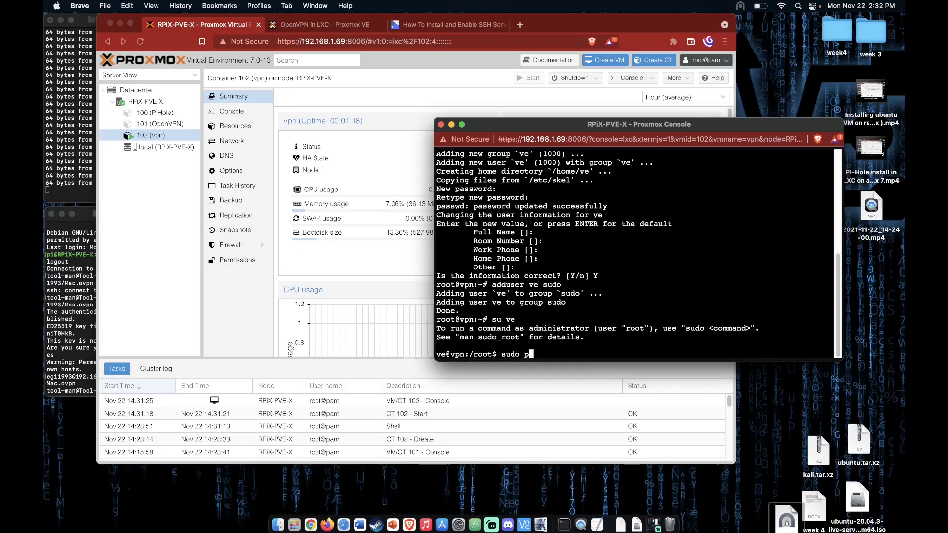
type("asswd")
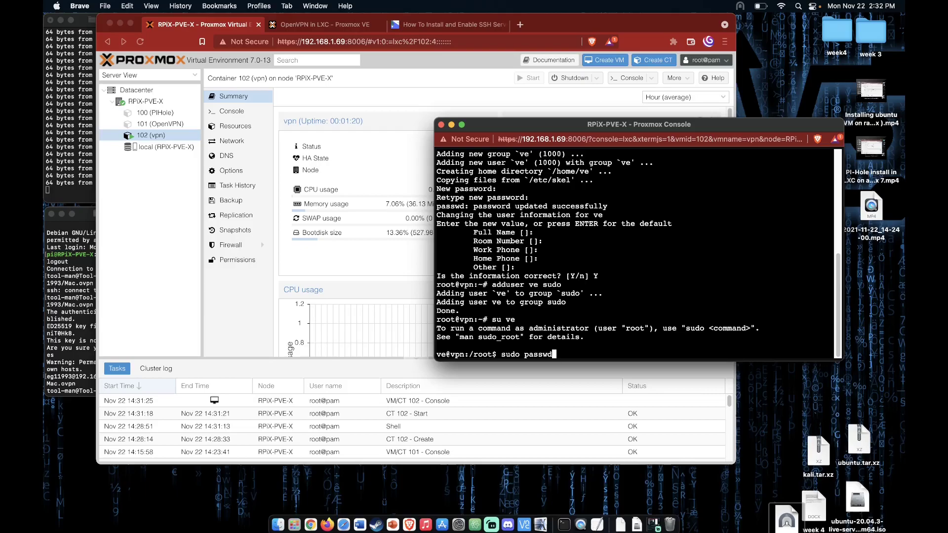
type("-l")
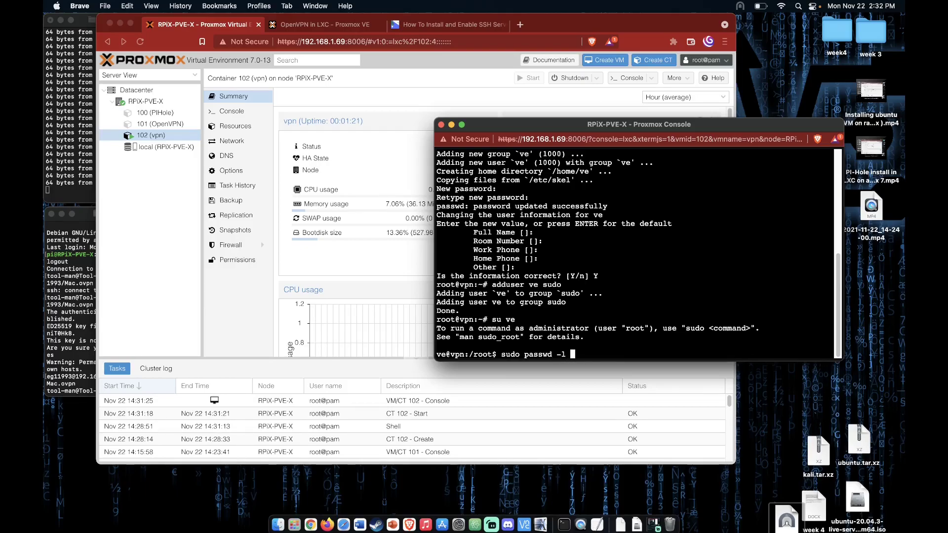
type("root")
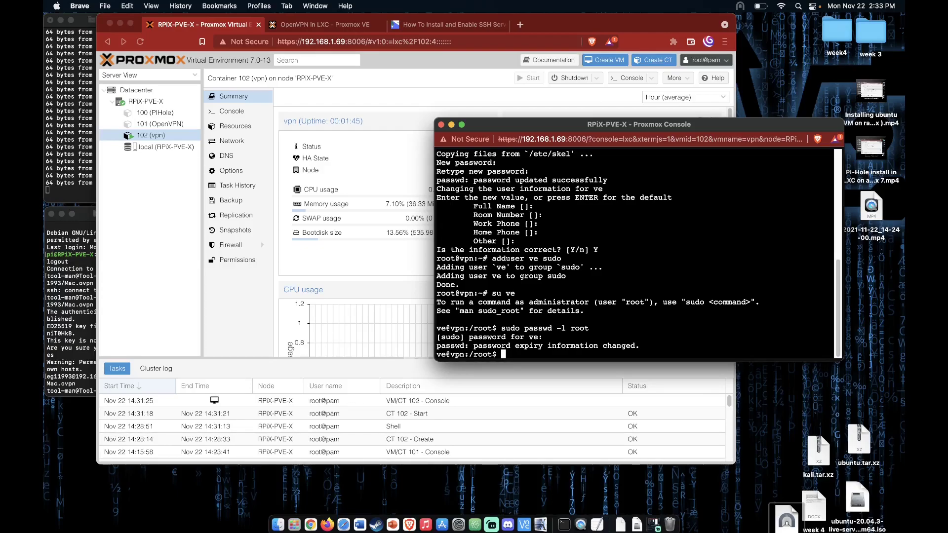
type("sudo -s")
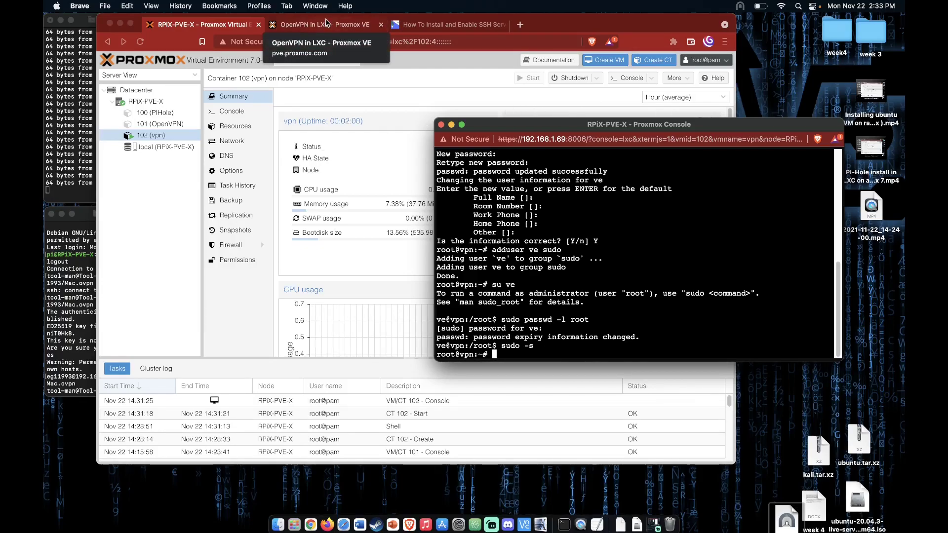
Step: Run 'apt update && apt upgrade' in the vpn container console
left_click(322, 23)
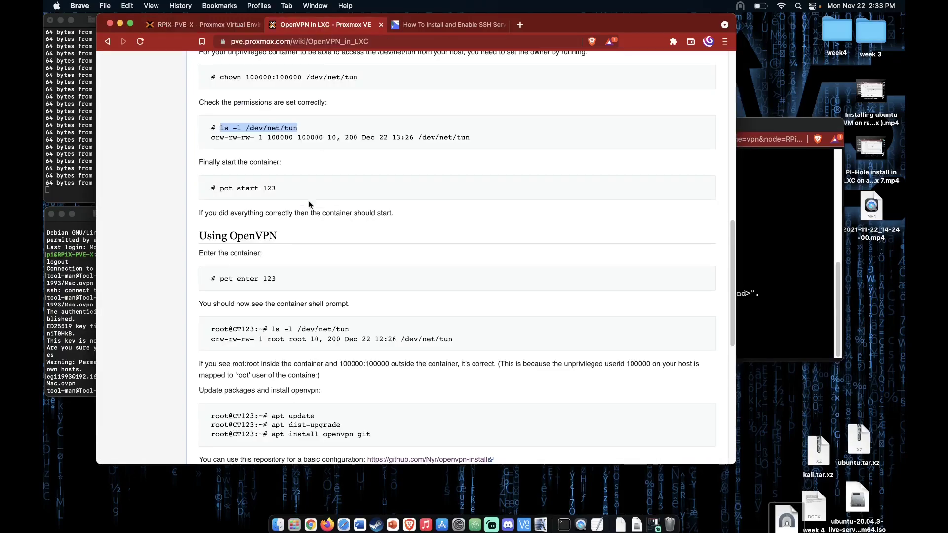
scroll("down", 3)
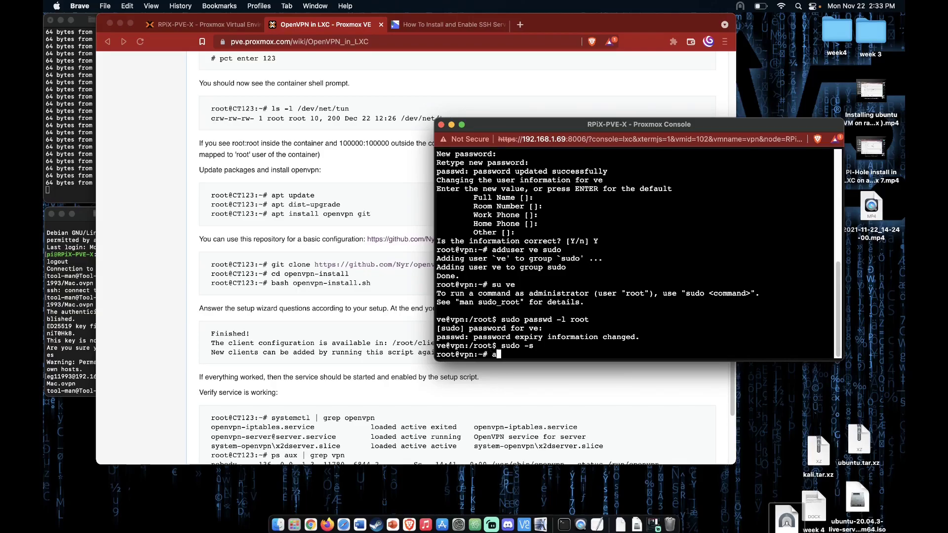
type("pt update &&")
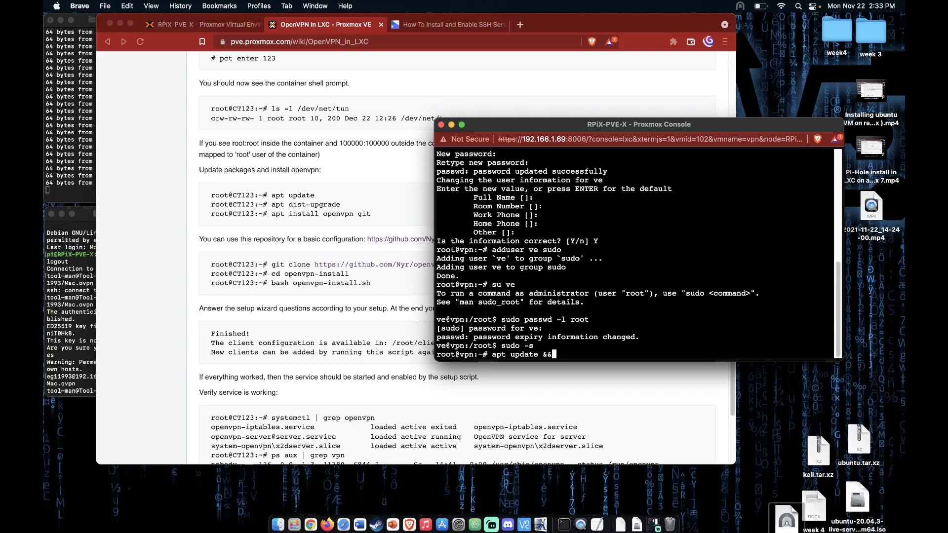
type("apt upgrade")
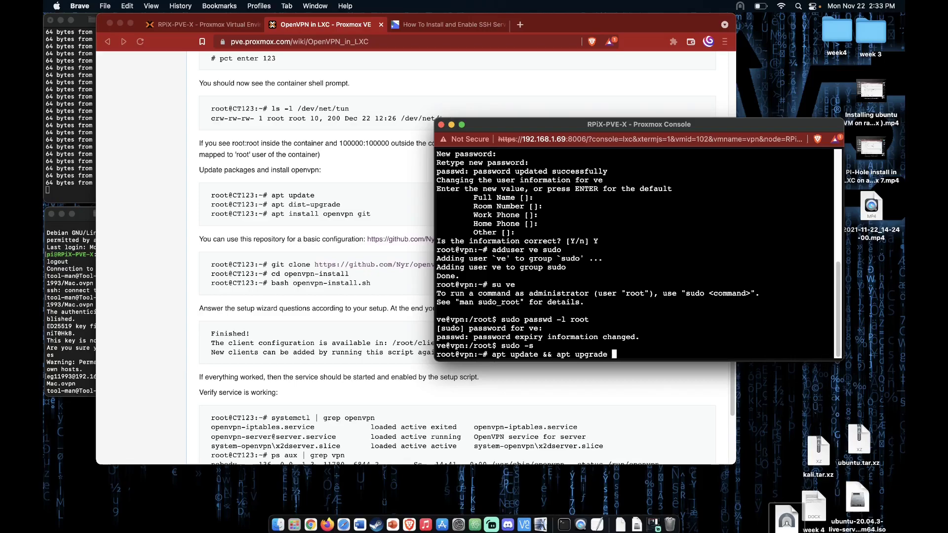
key("Return")
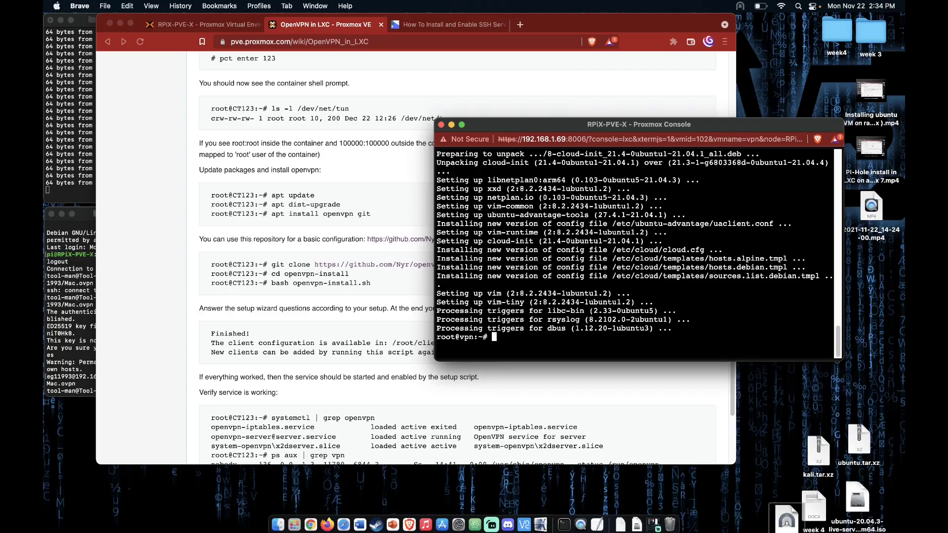
Step: Install openvpn, git and openssh-server with 'apt install ... -y'
type("apt")
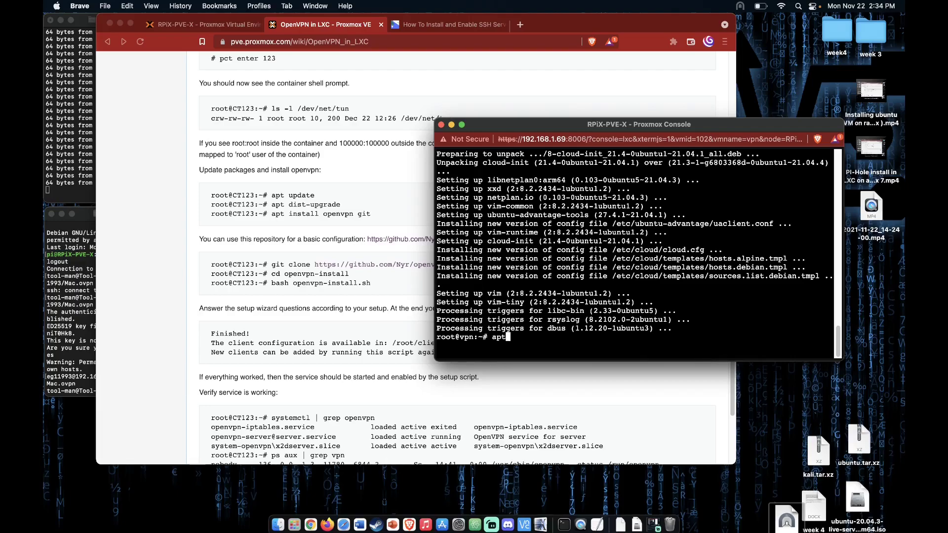
type("install o")
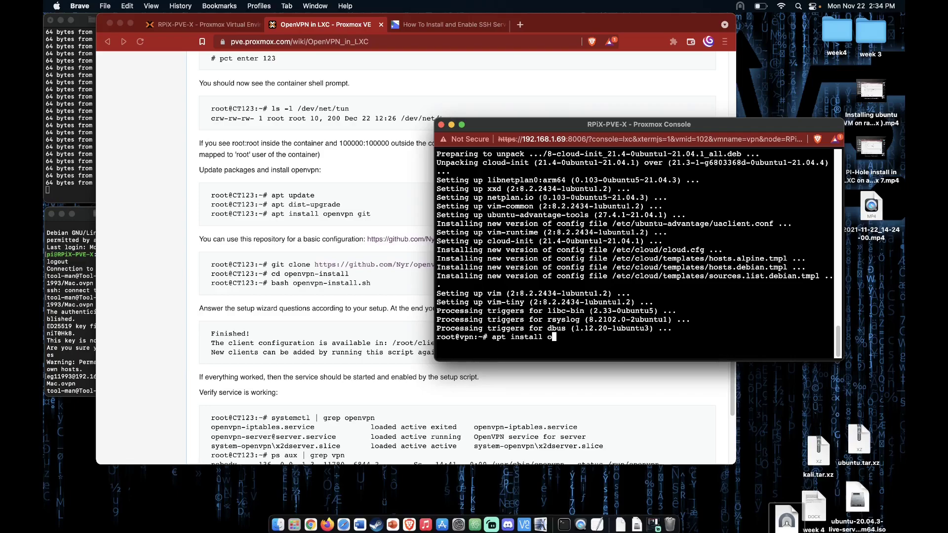
type("penvpn git")
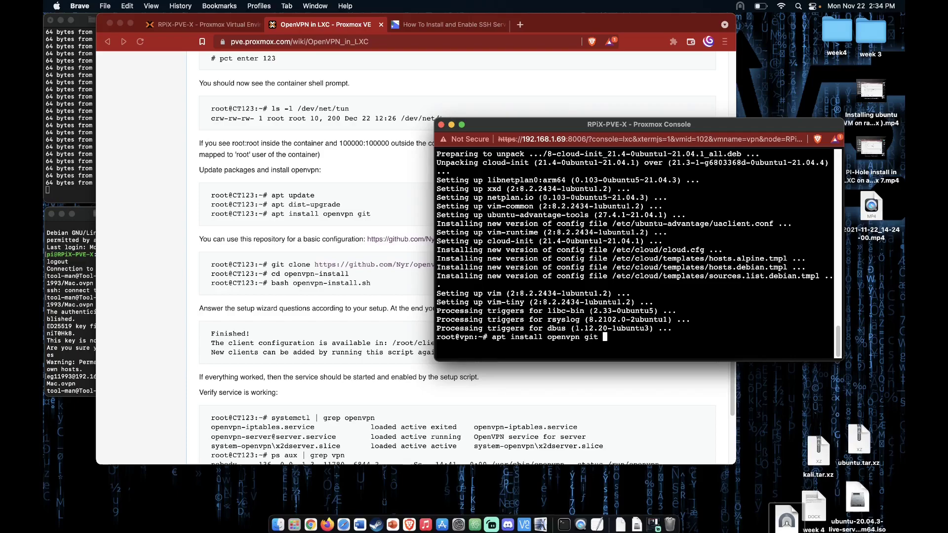
type("openssh-server")
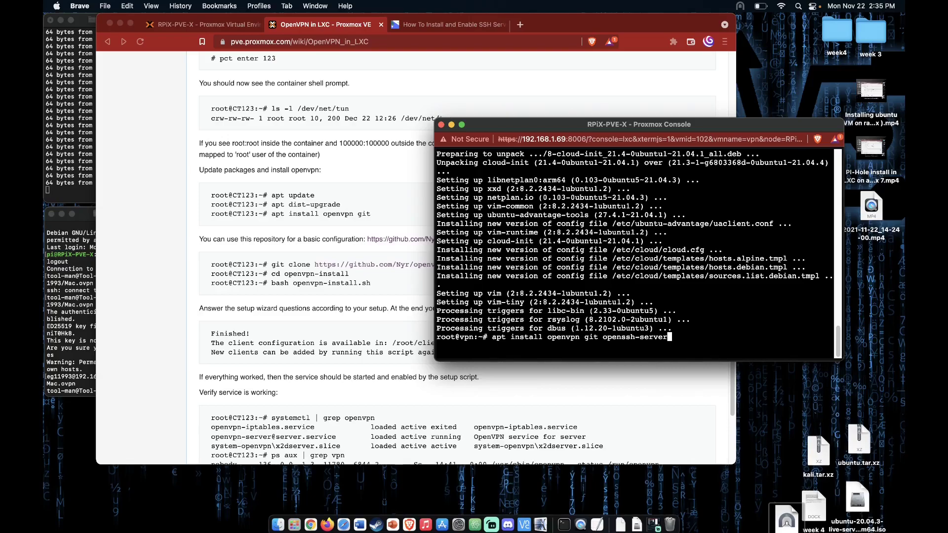
type("-y")
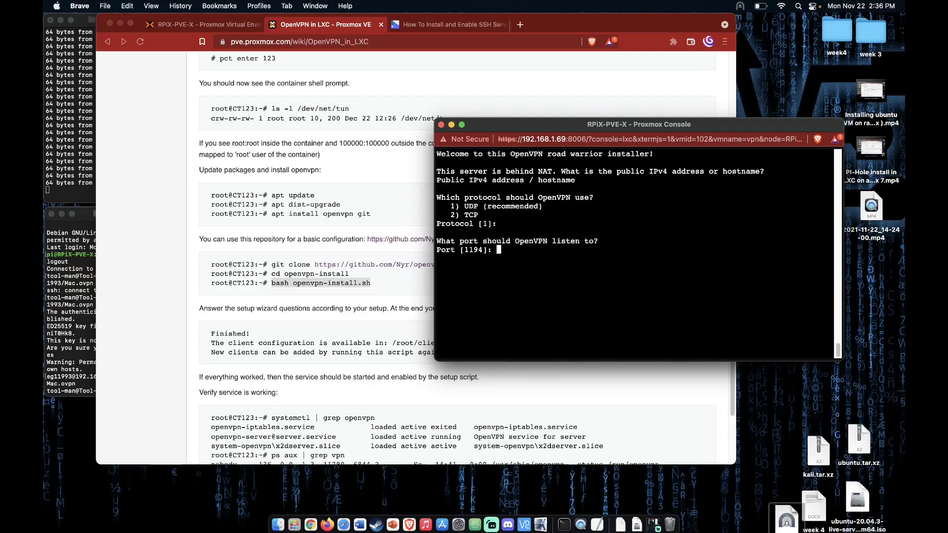
Step: Accept the default listening port and name the first OpenVPN client 've', producing /root/ve.ovpn
key("enter")
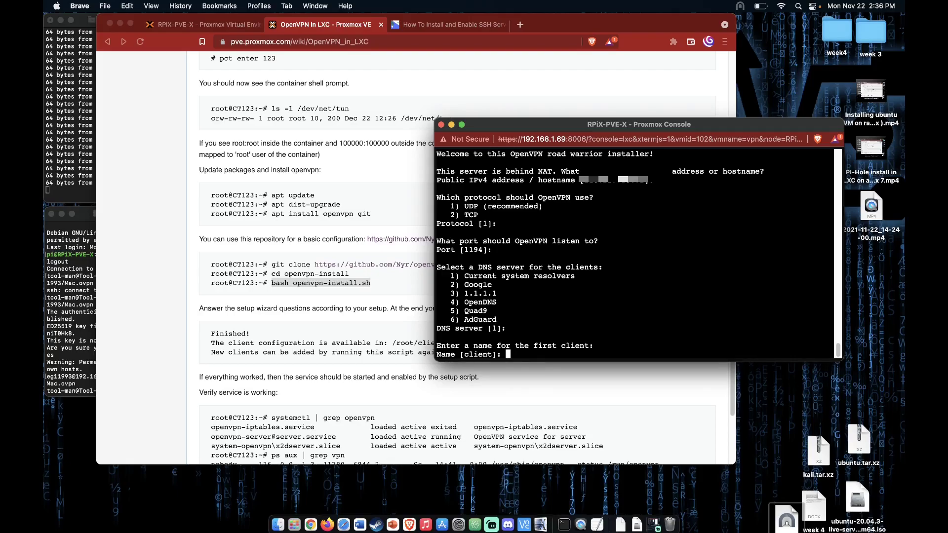
type("ve")
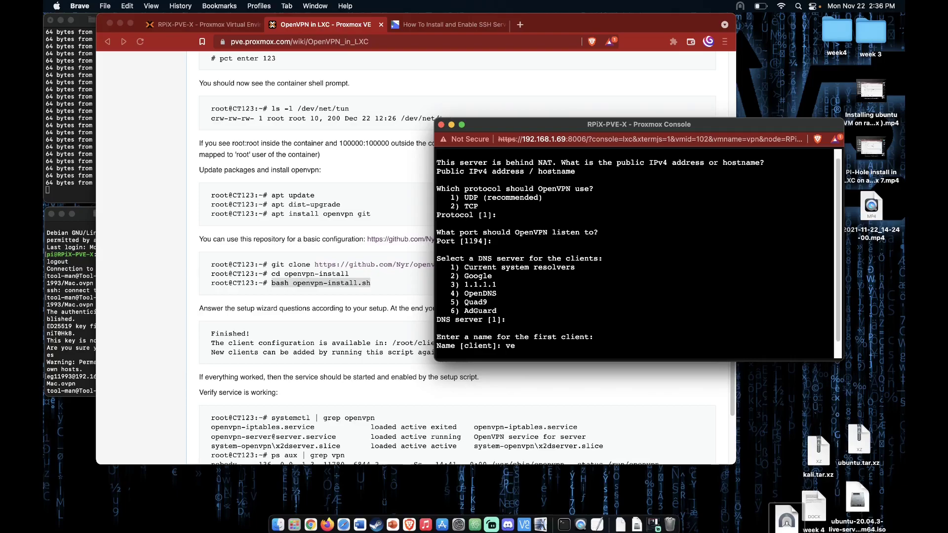
key("enter")
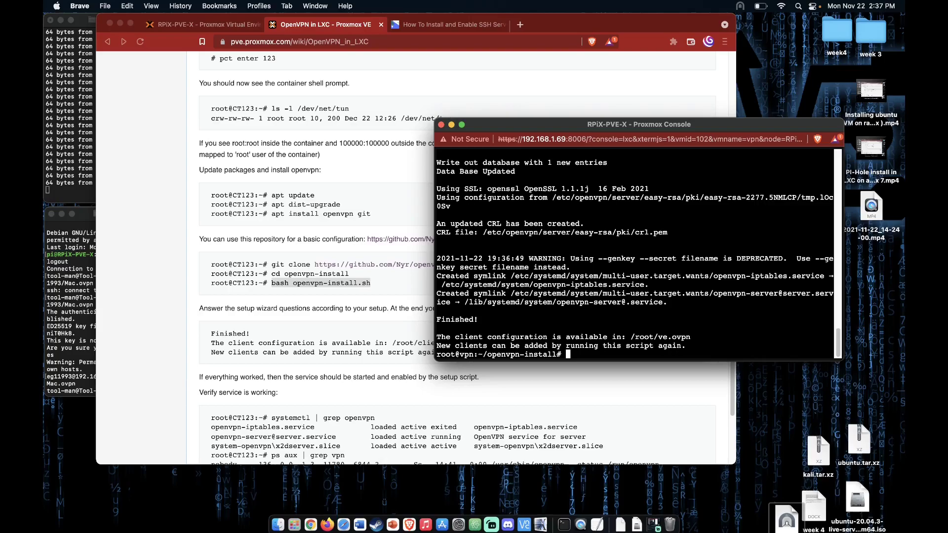
Step: From /root, copy ve.ovpn into the /home/ve folder
type("cd /")
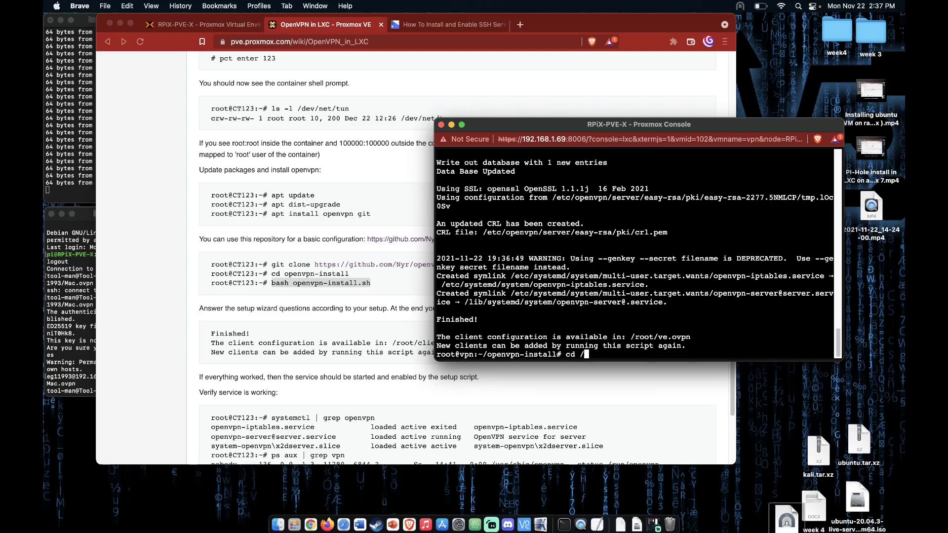
type("root")
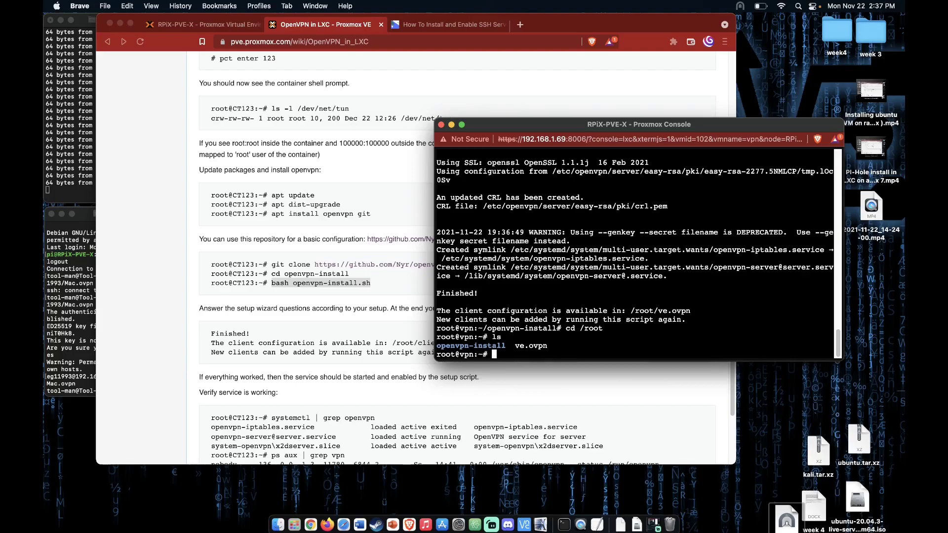
type("cp")
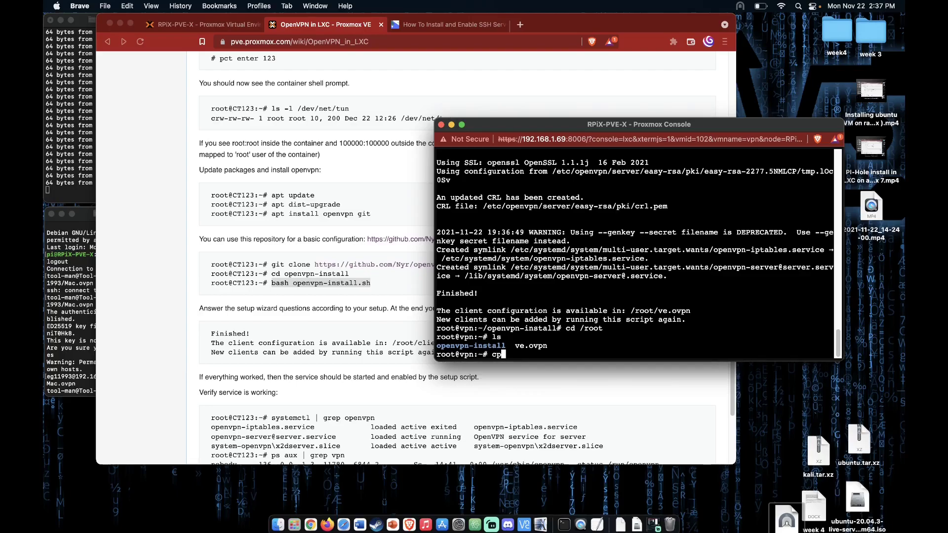
type("ve.ovpn")
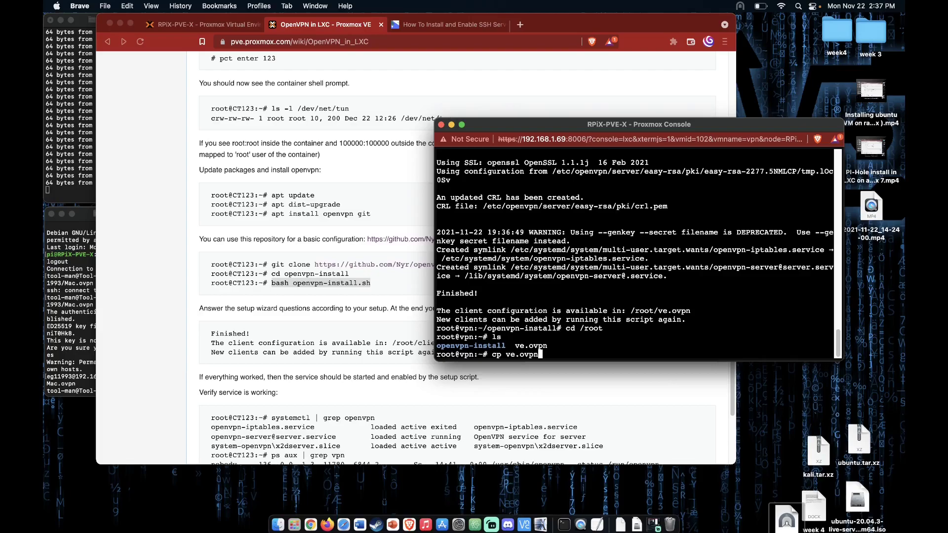
type("/home/")
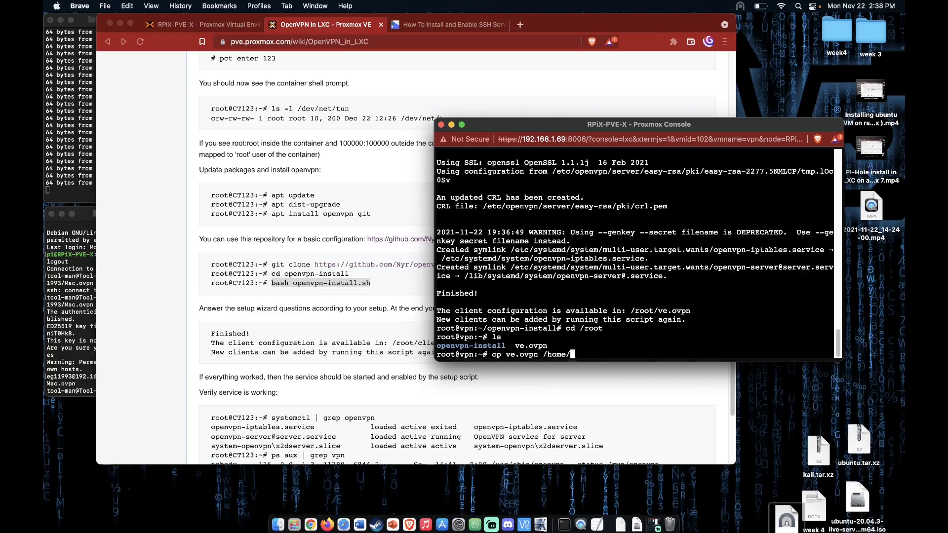
type("ve")
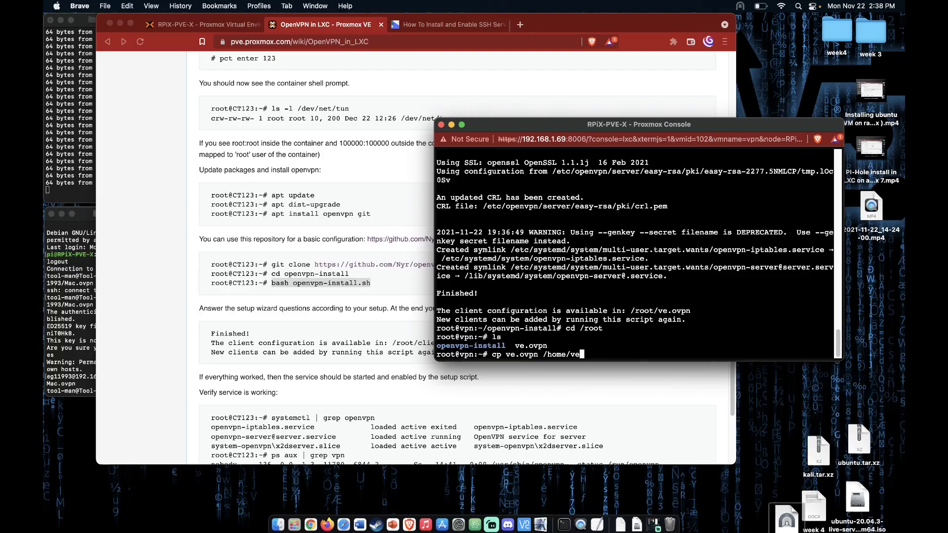
key("Return")
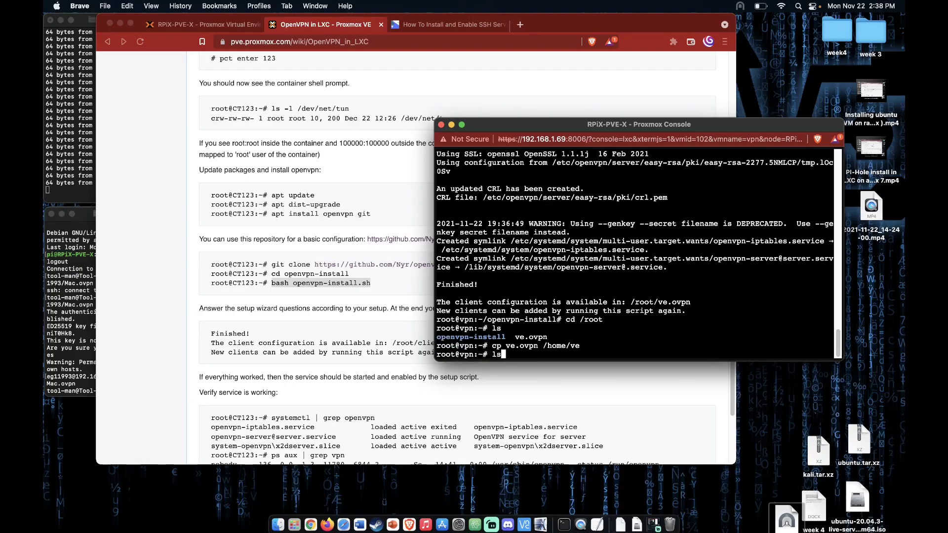
Step: List /home/ve to confirm ve.ovpn is present there
type("/")
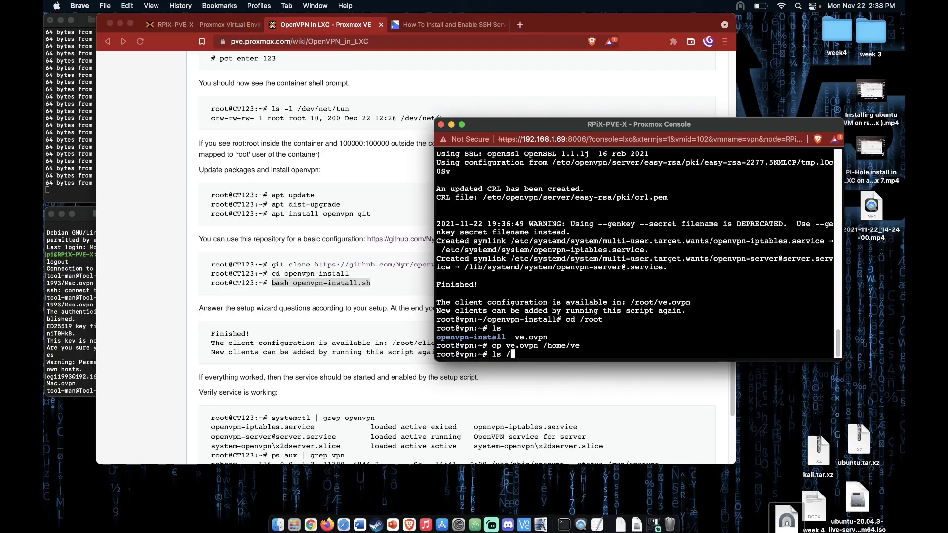
type("home")
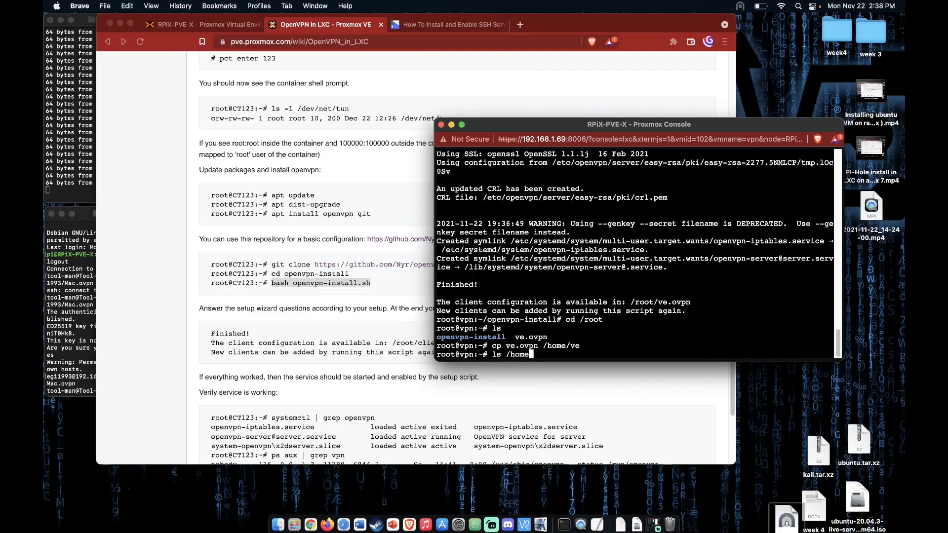
type("ve")
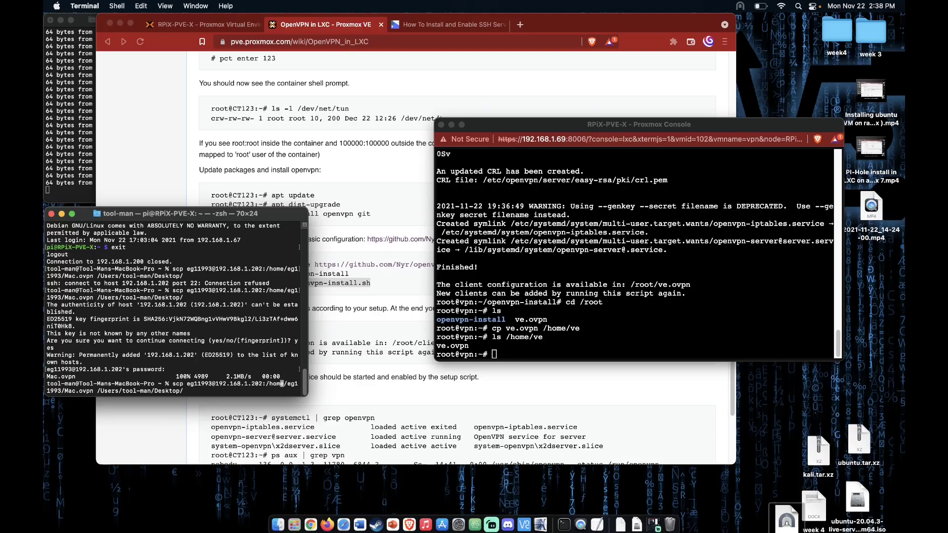
Step: Download ve.ovpn via scp from the container to the Mac Desktop and select it there
type("ve@192.168.1.202:/home/eg11993/Mac.ovpn /Users/tool-man/Desktop/")
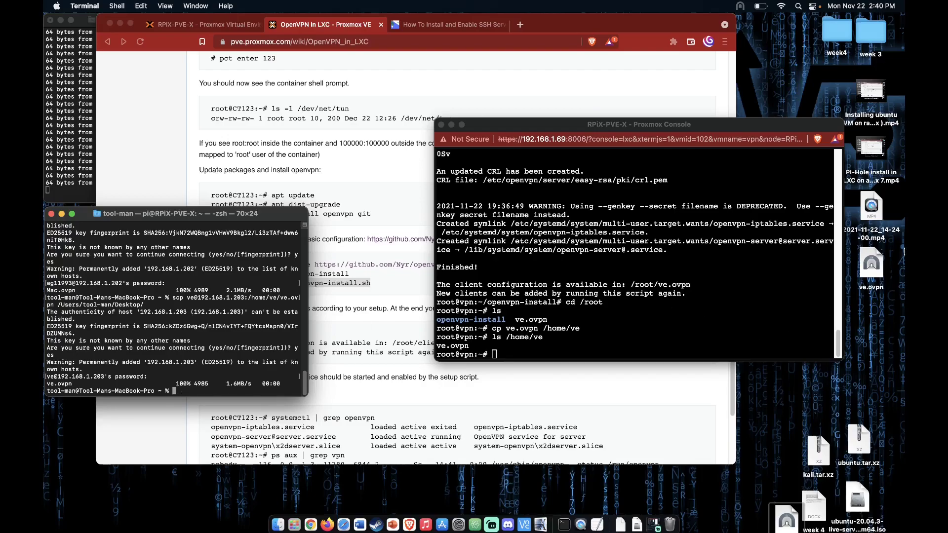
left_click(870, 272)
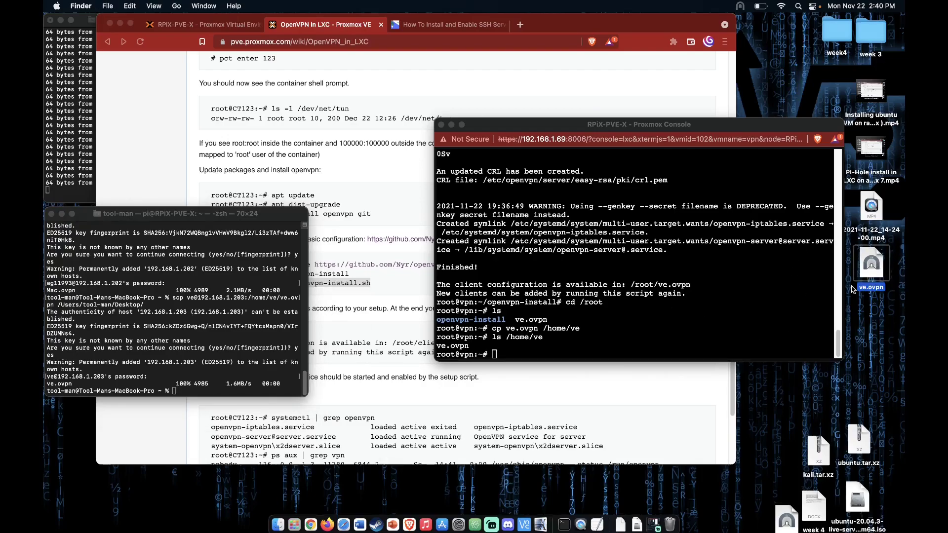